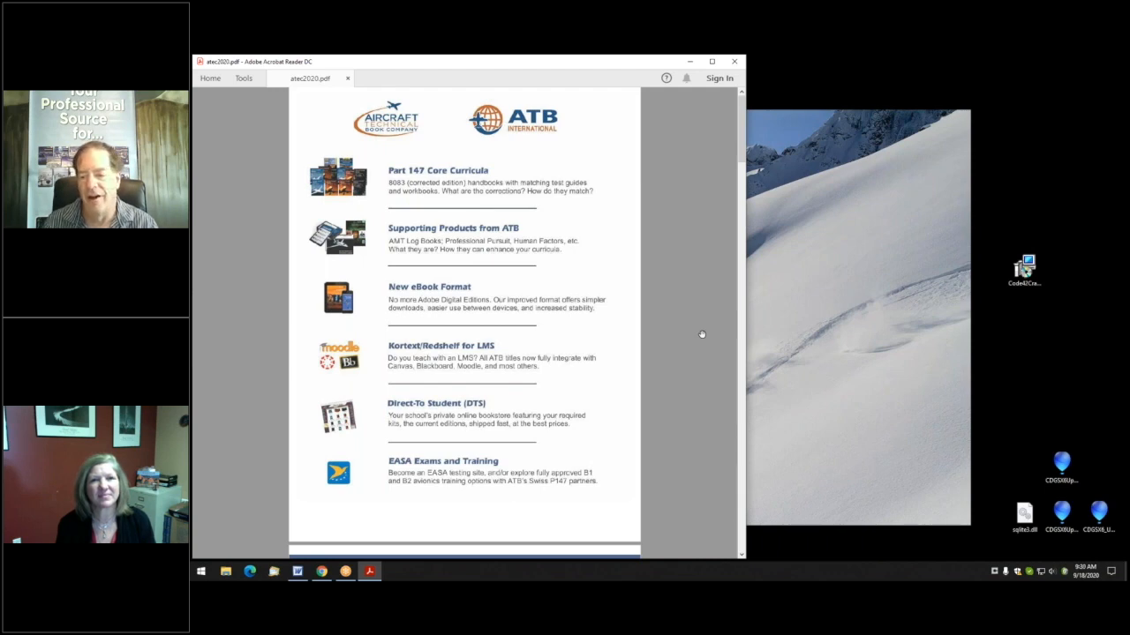
mouse_move(667, 325)
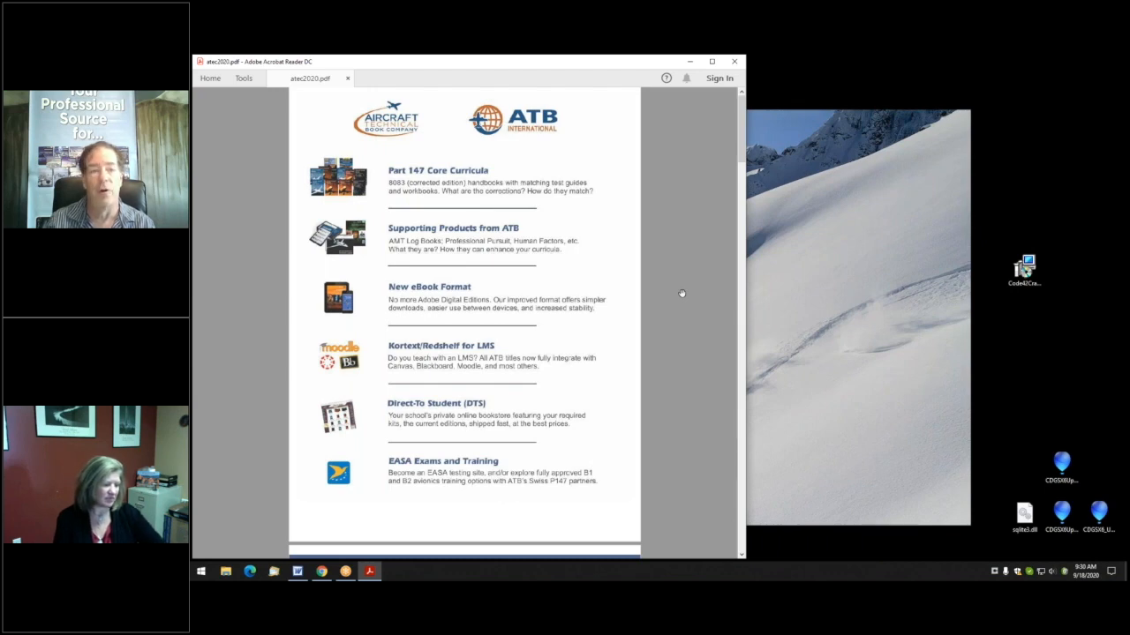
mouse_move(755, 256)
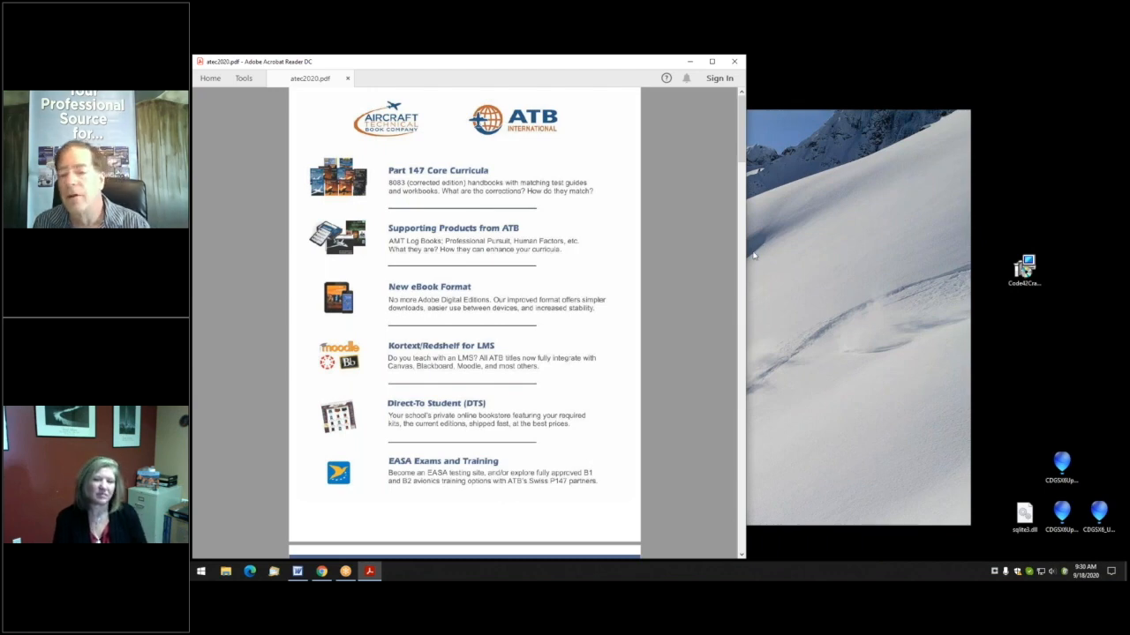
mouse_move(1015, 298)
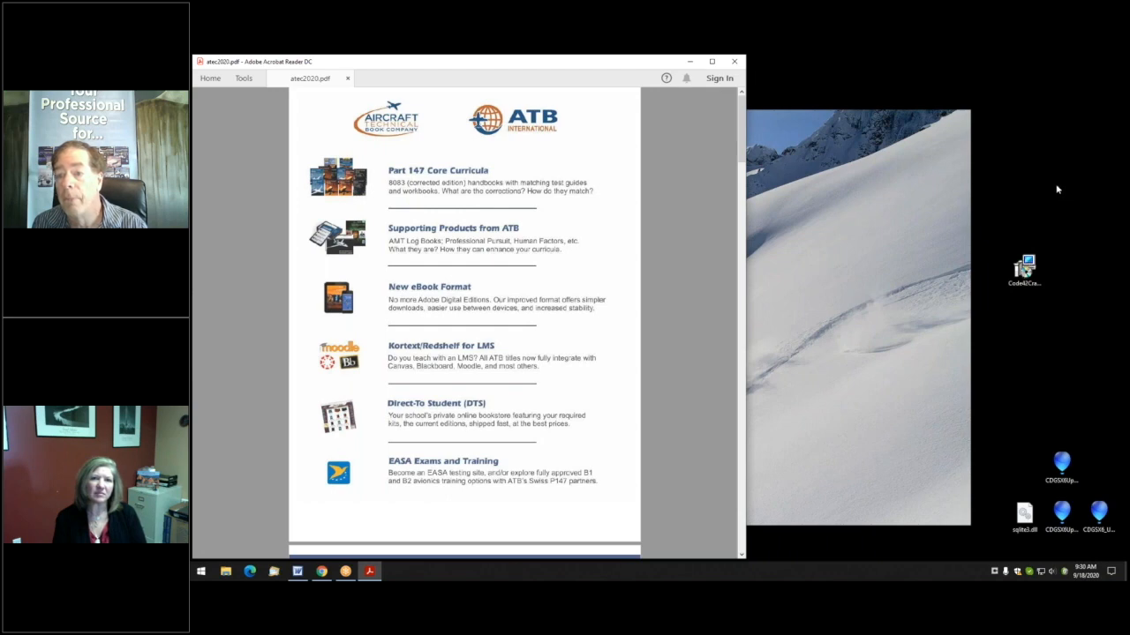
mouse_move(1050, 192)
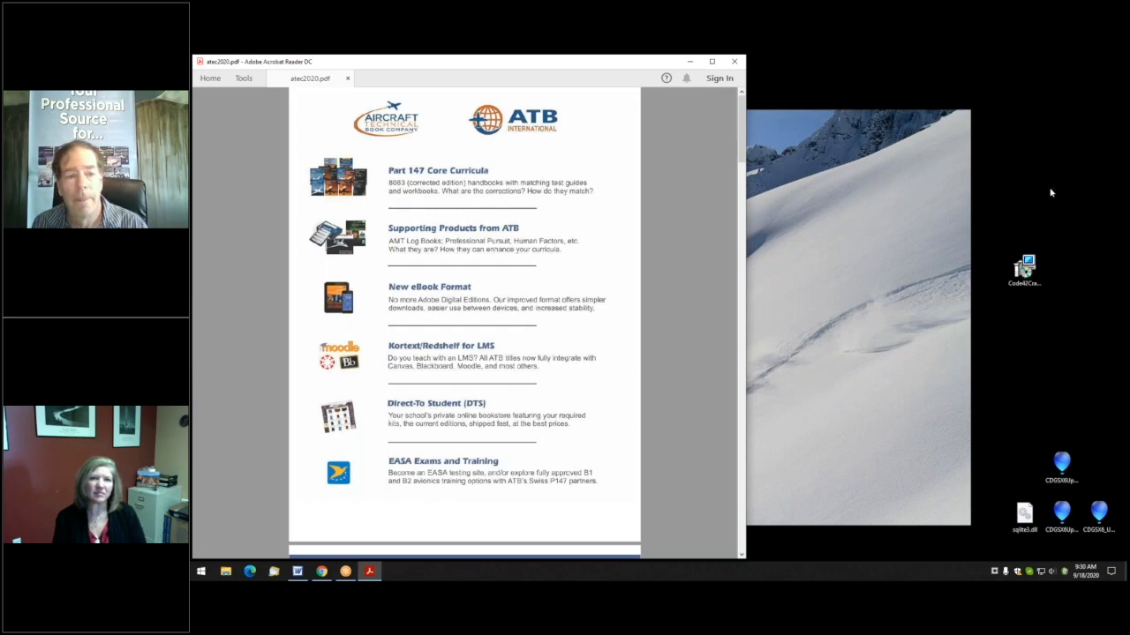
mouse_move(790, 219)
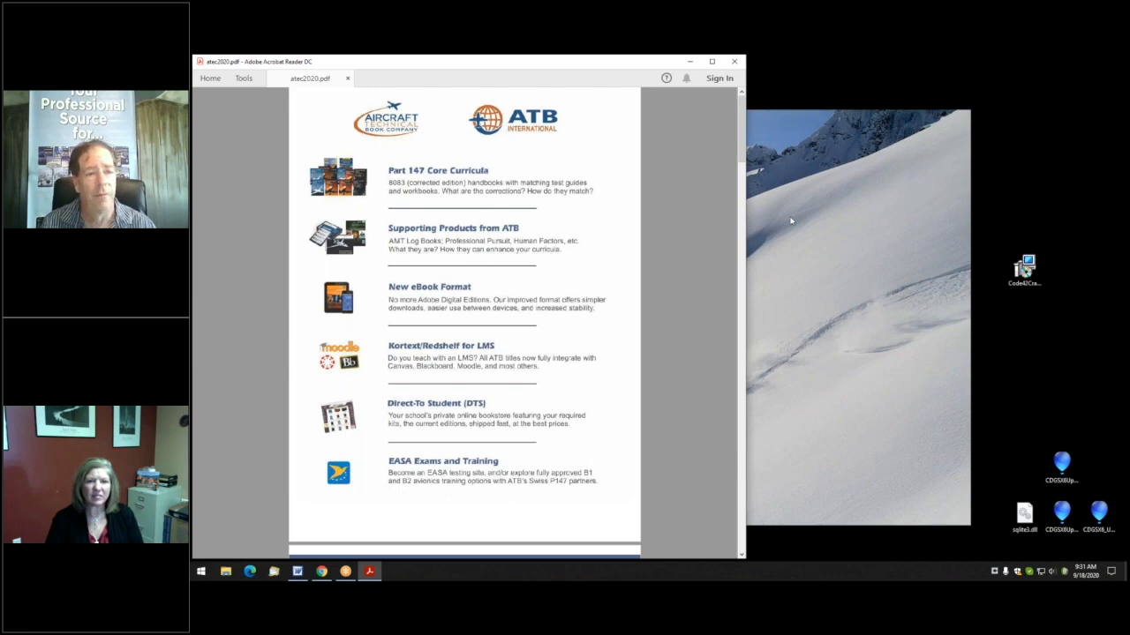
mouse_move(719, 249)
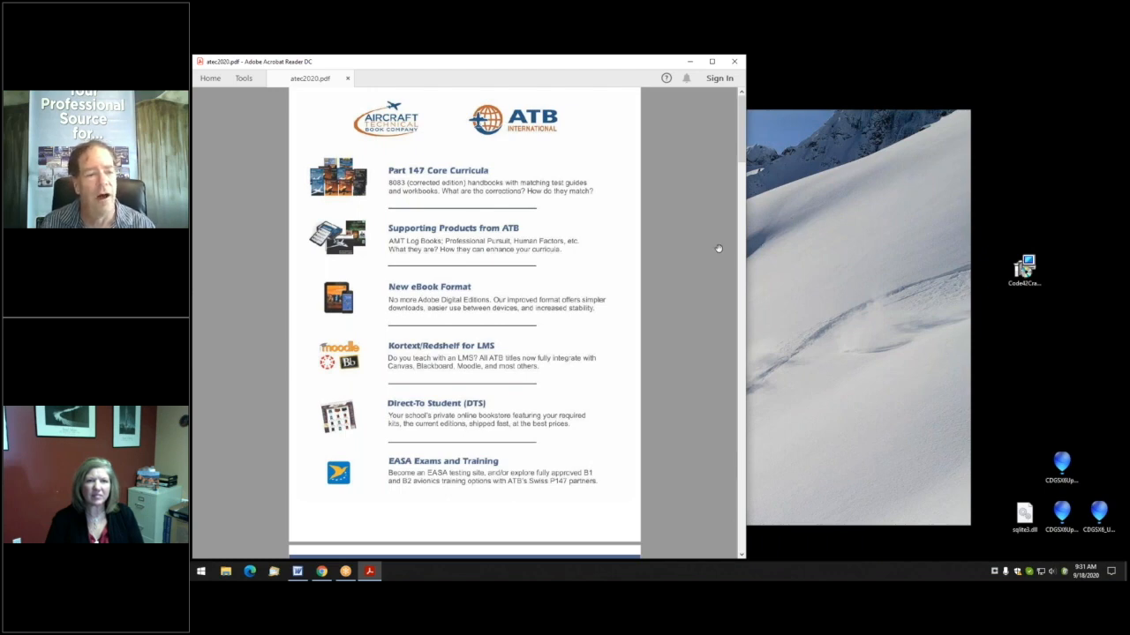
mouse_move(716, 311)
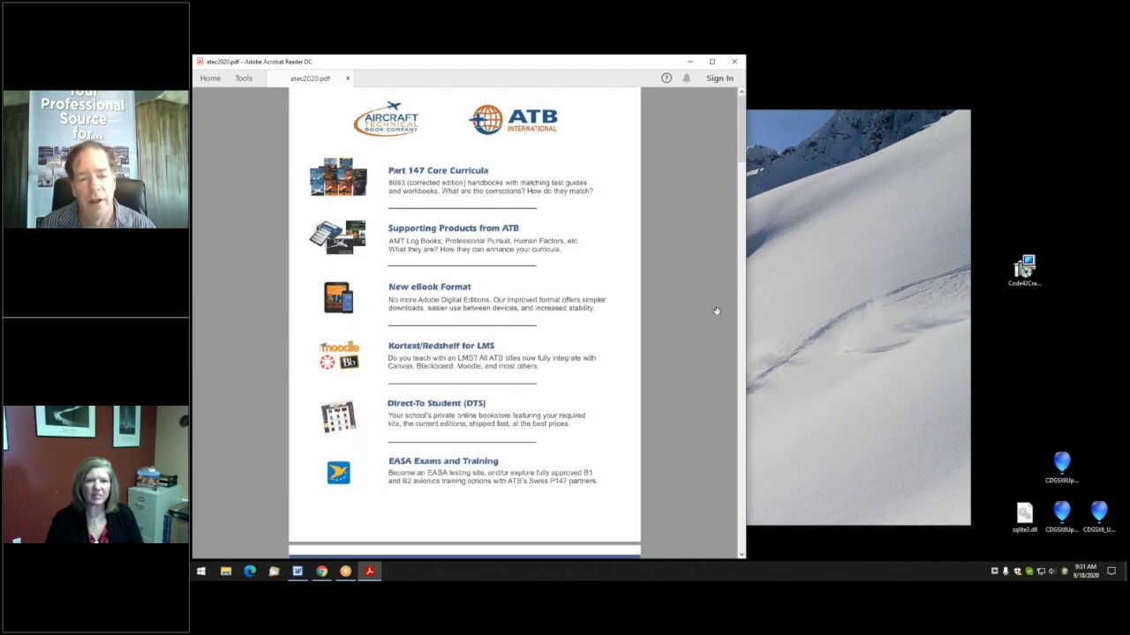
mouse_move(641, 392)
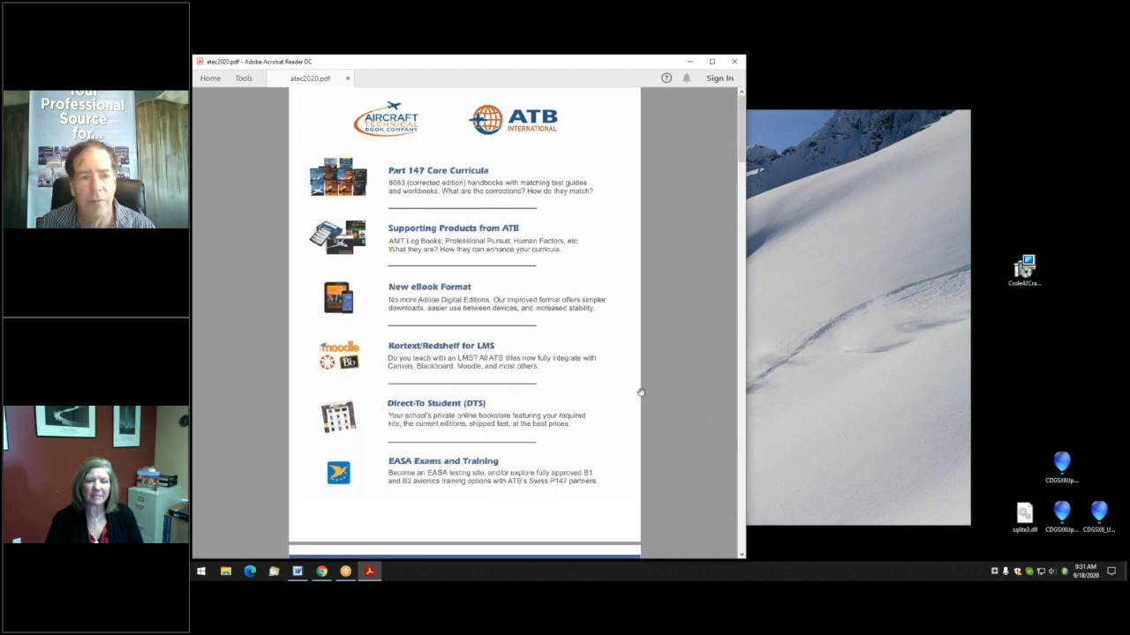
mouse_move(647, 380)
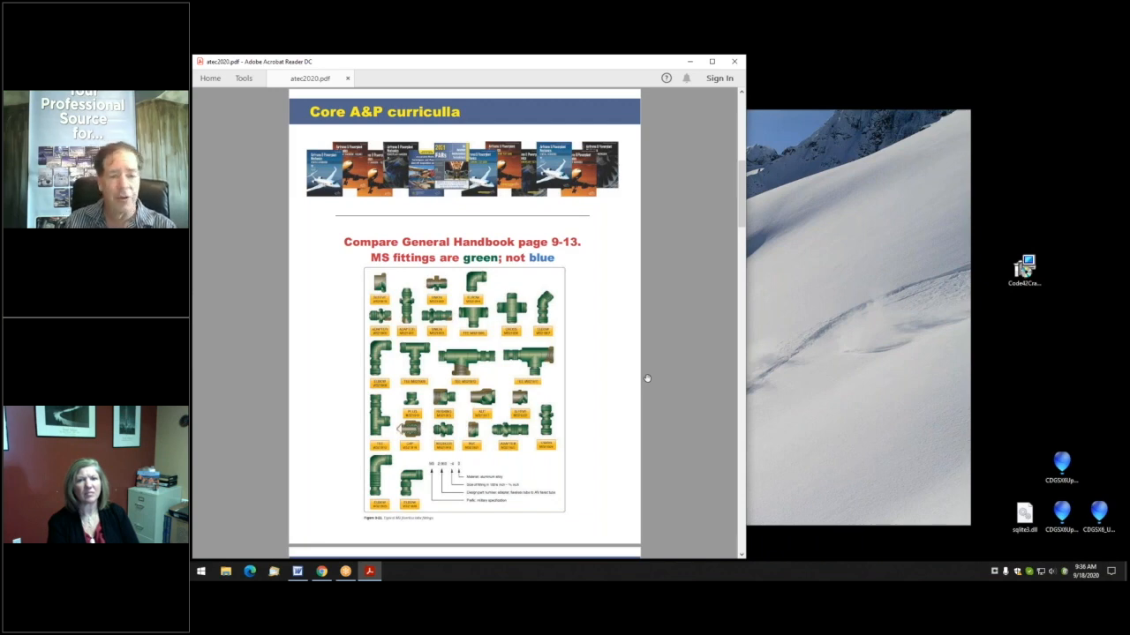
mouse_move(390, 552)
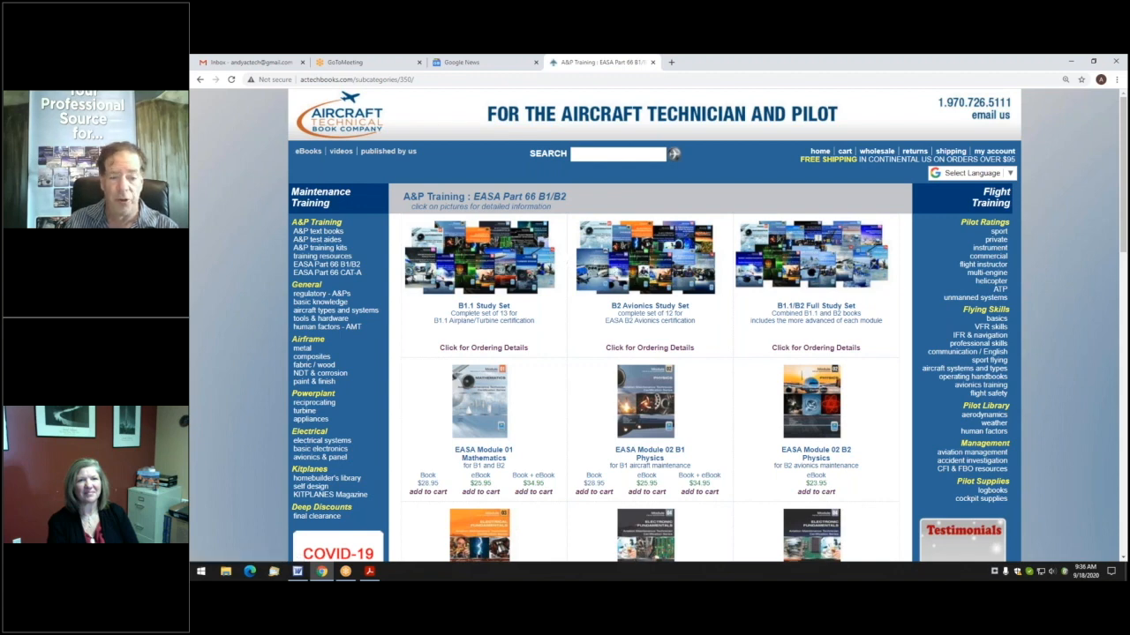
mouse_move(558, 274)
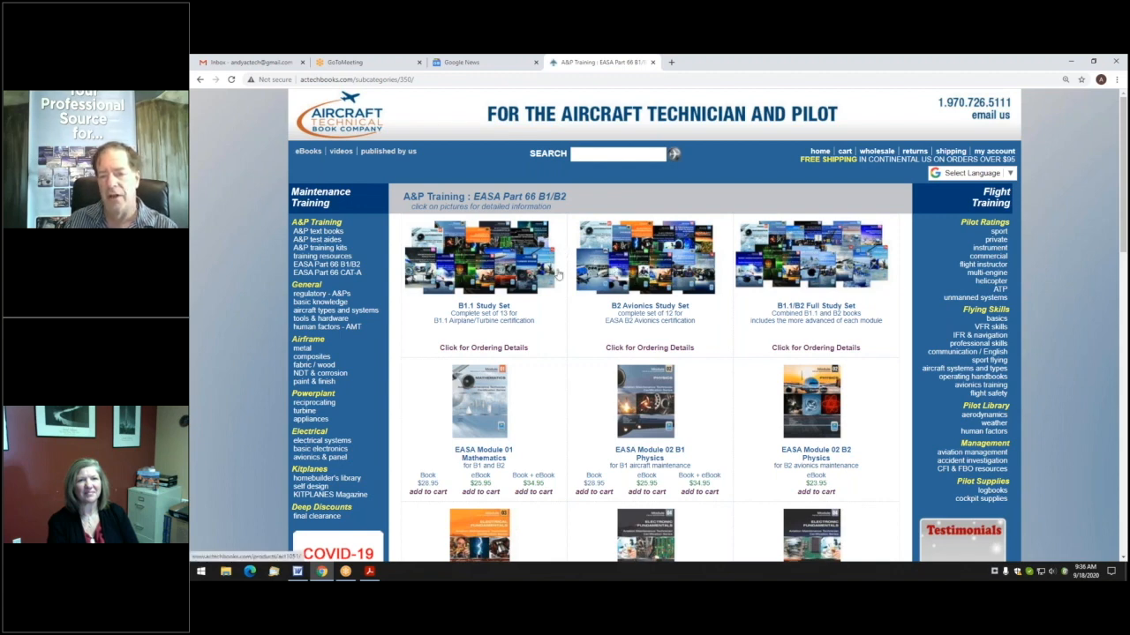
mouse_move(569, 310)
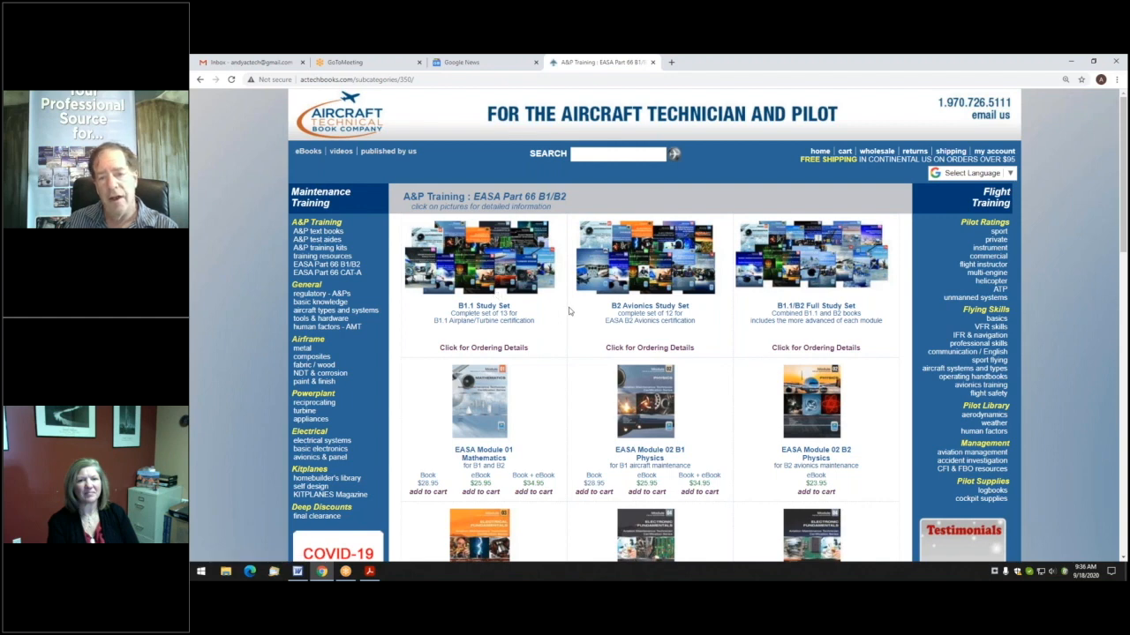
mouse_move(244, 332)
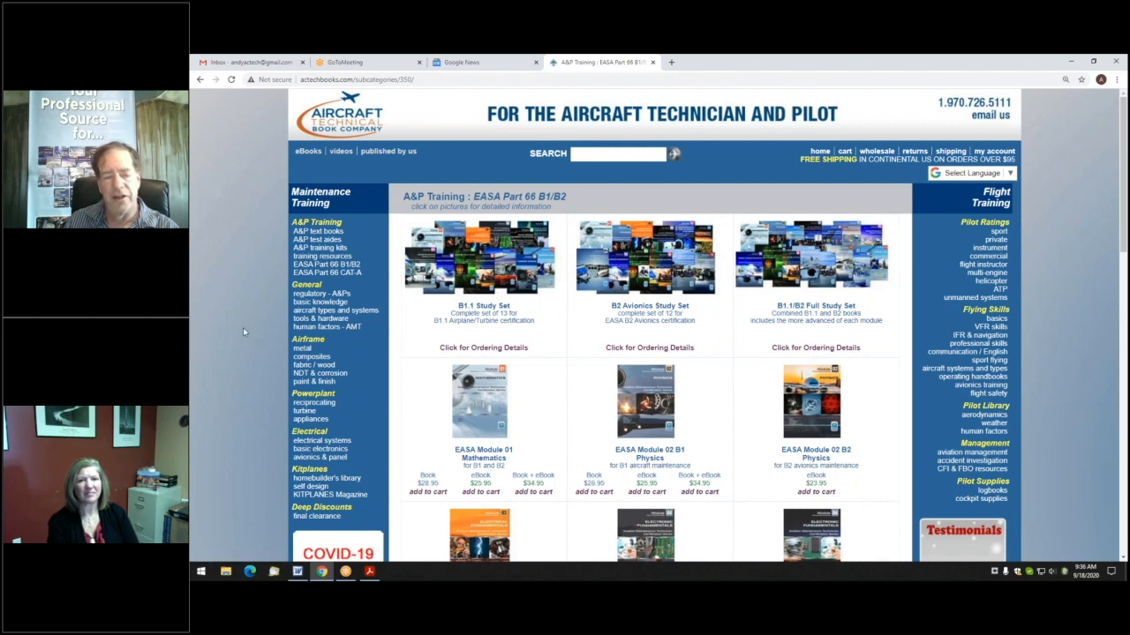
mouse_move(259, 355)
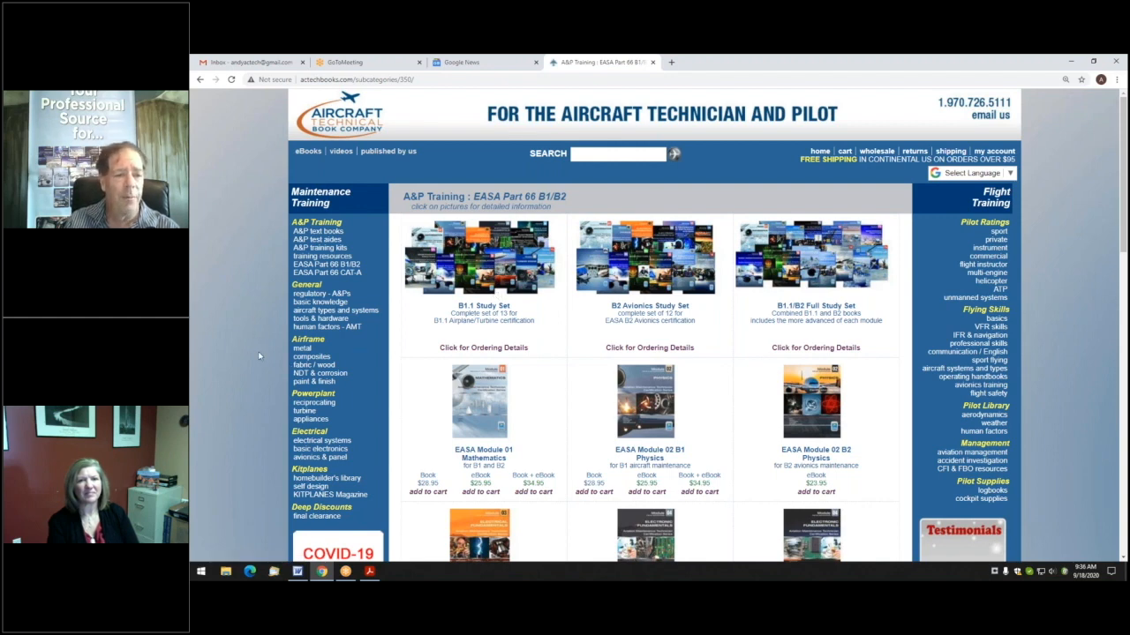
mouse_move(463, 303)
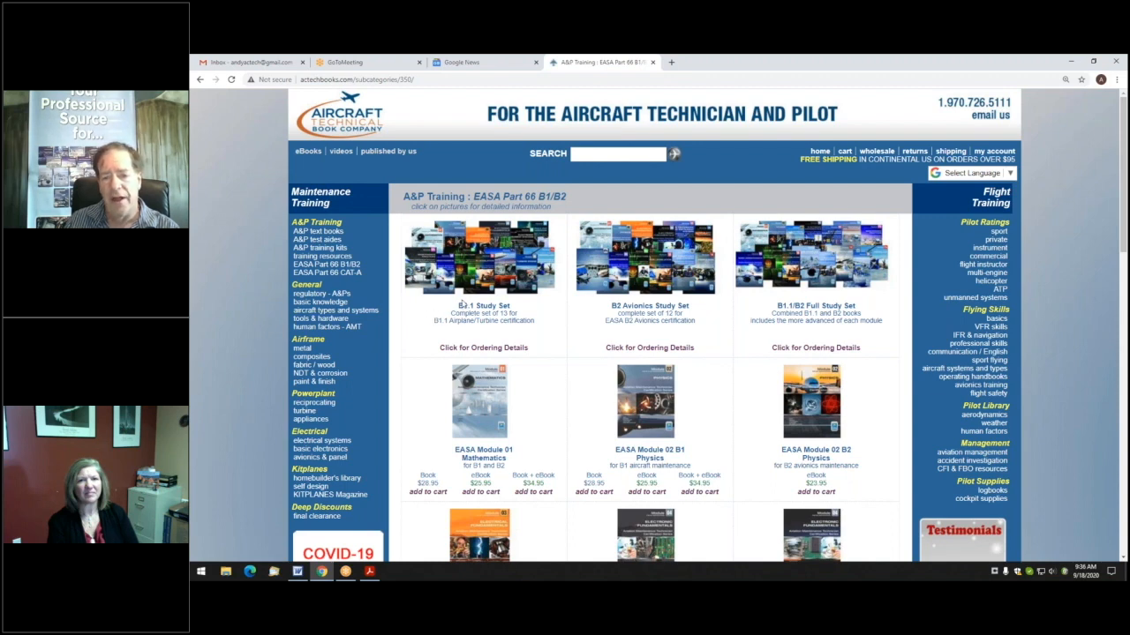
mouse_move(675, 310)
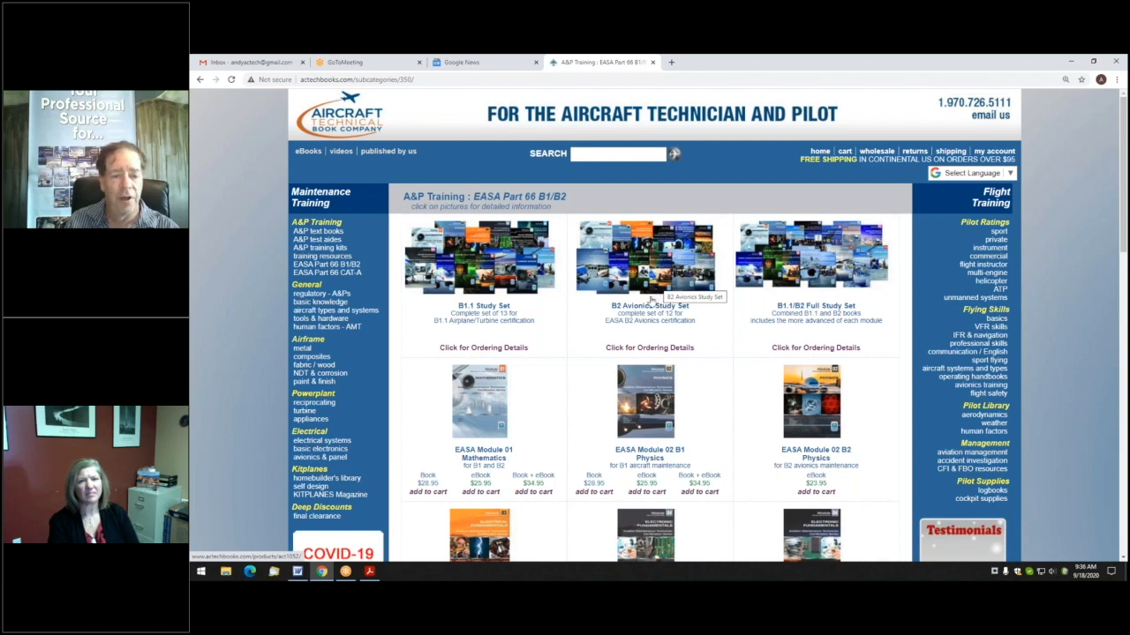
mouse_move(721, 346)
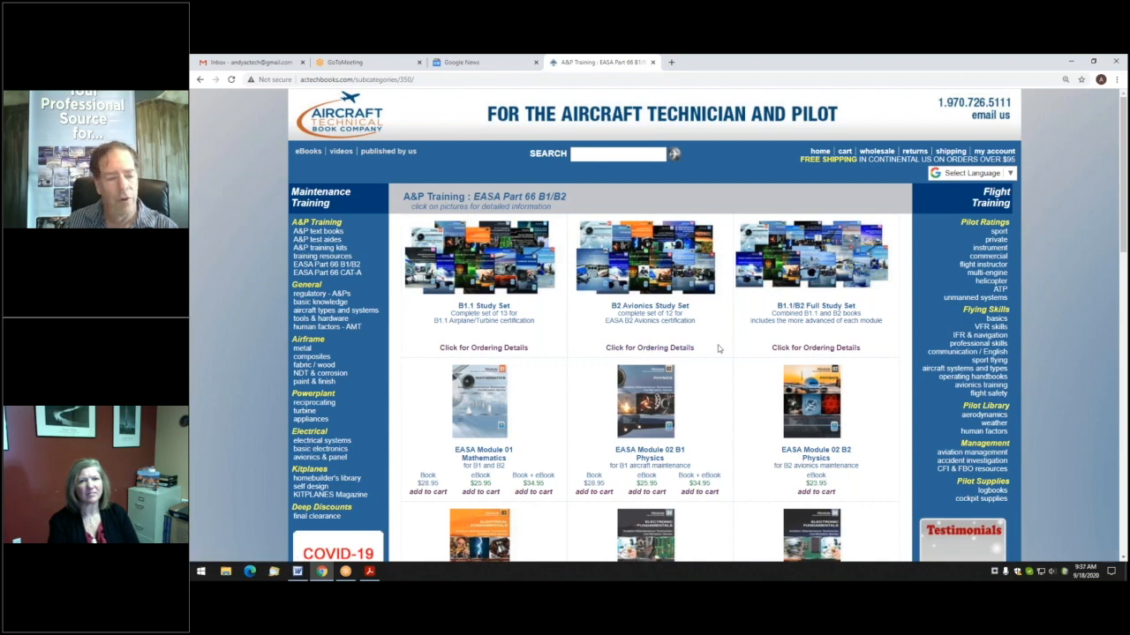
mouse_move(470, 448)
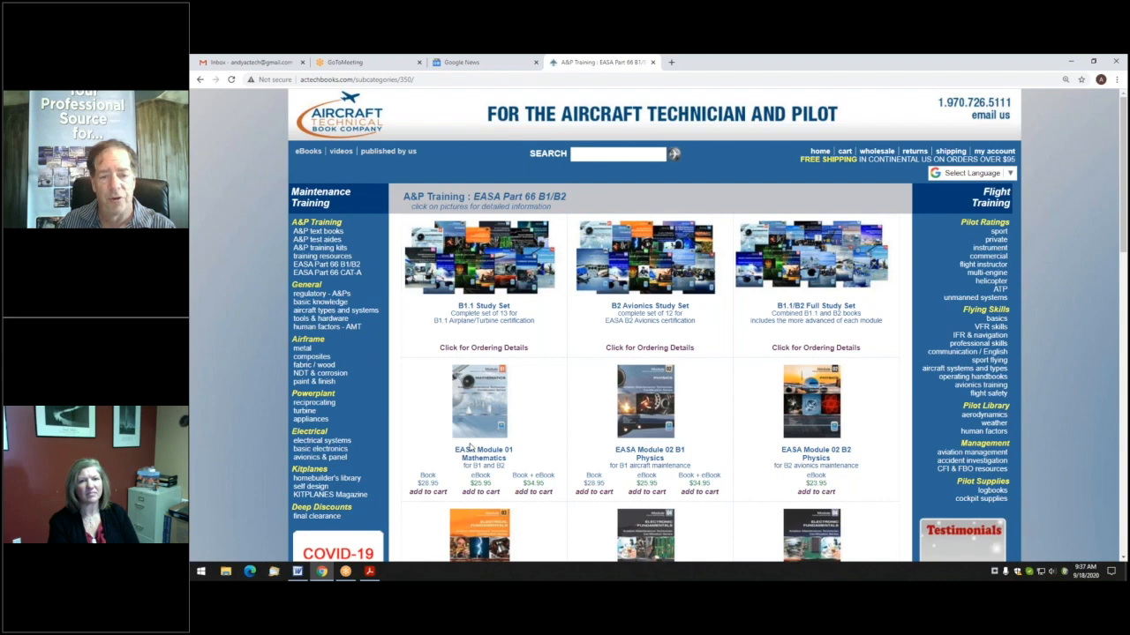
mouse_move(568, 438)
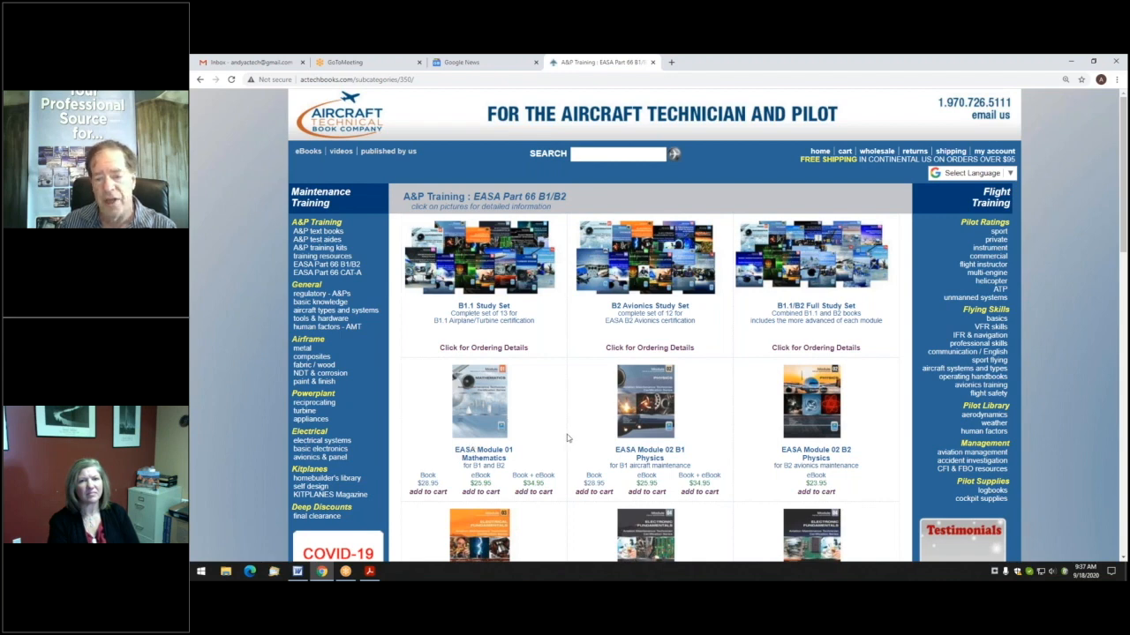
mouse_move(572, 440)
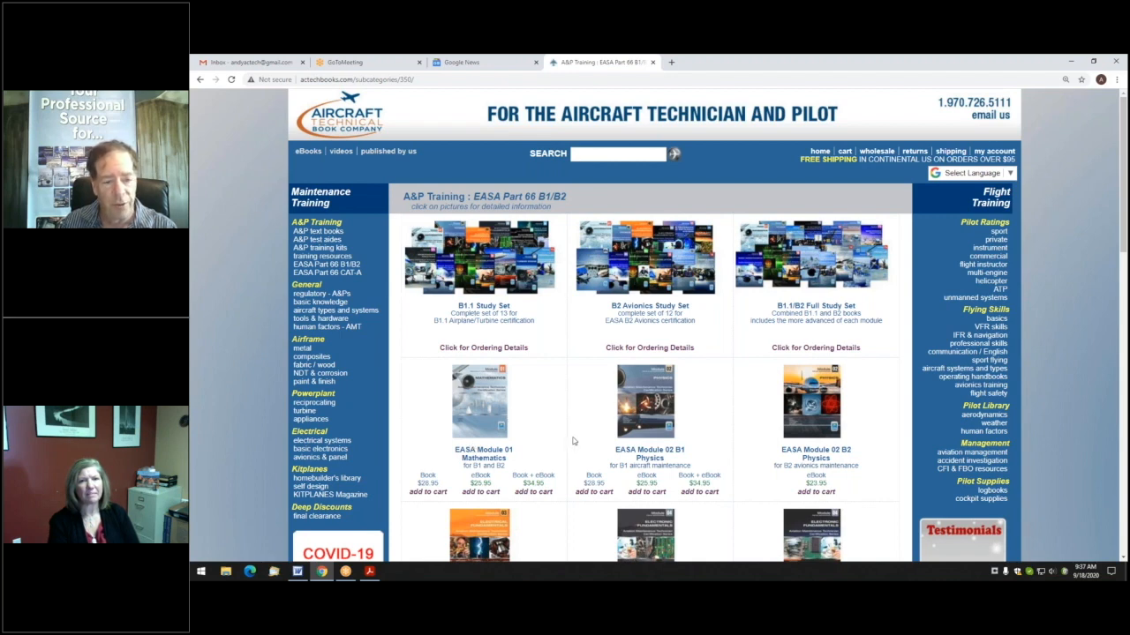
mouse_move(568, 442)
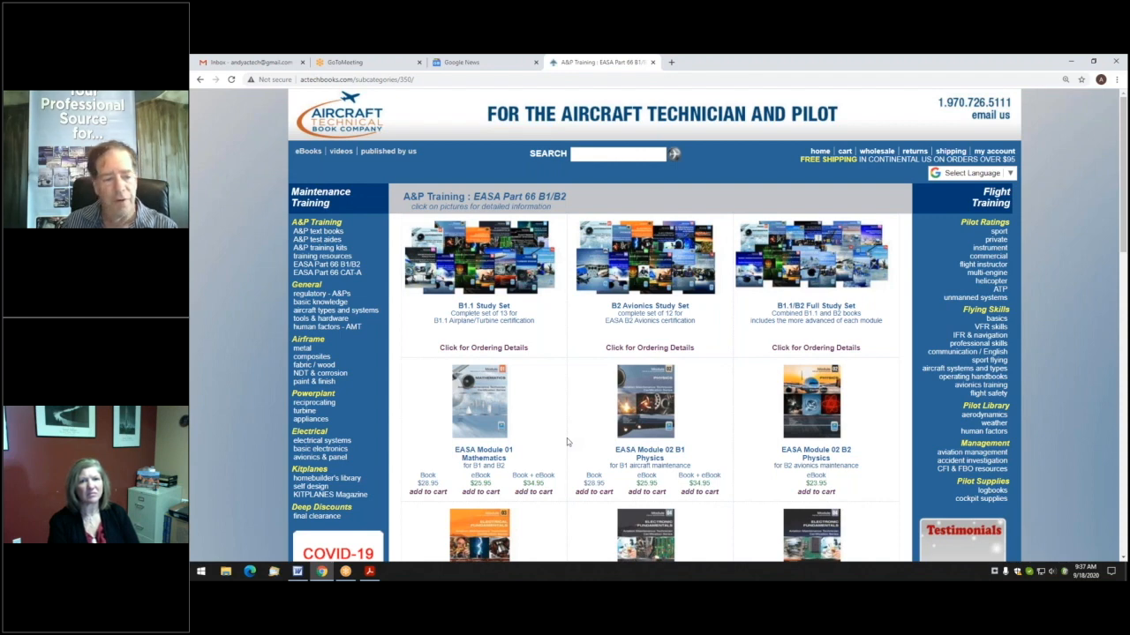
mouse_move(576, 429)
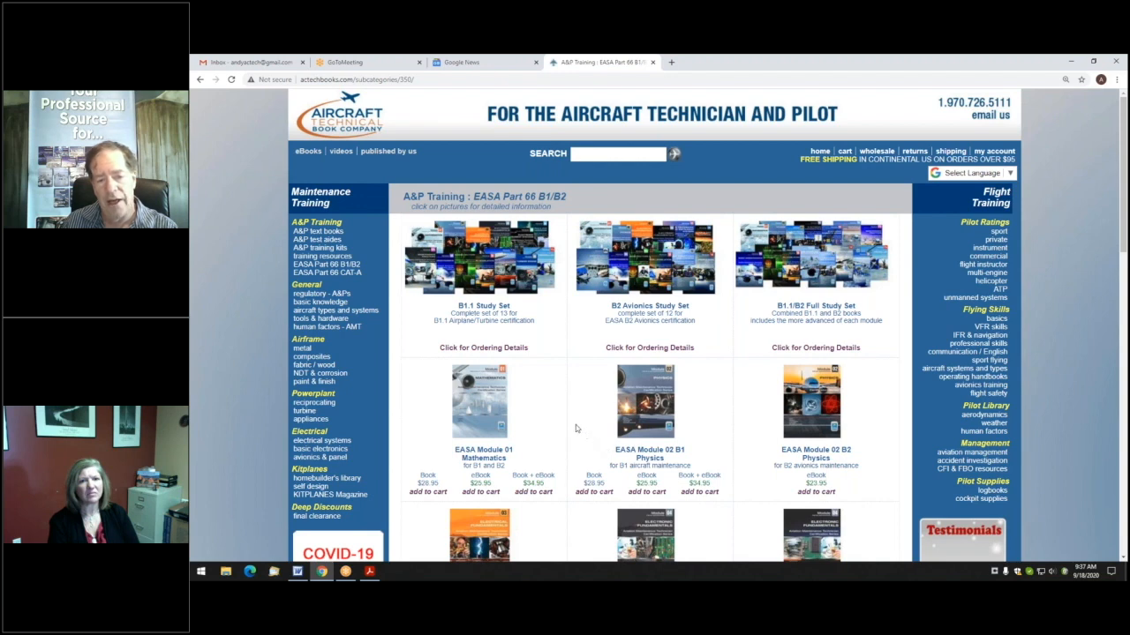
mouse_move(569, 426)
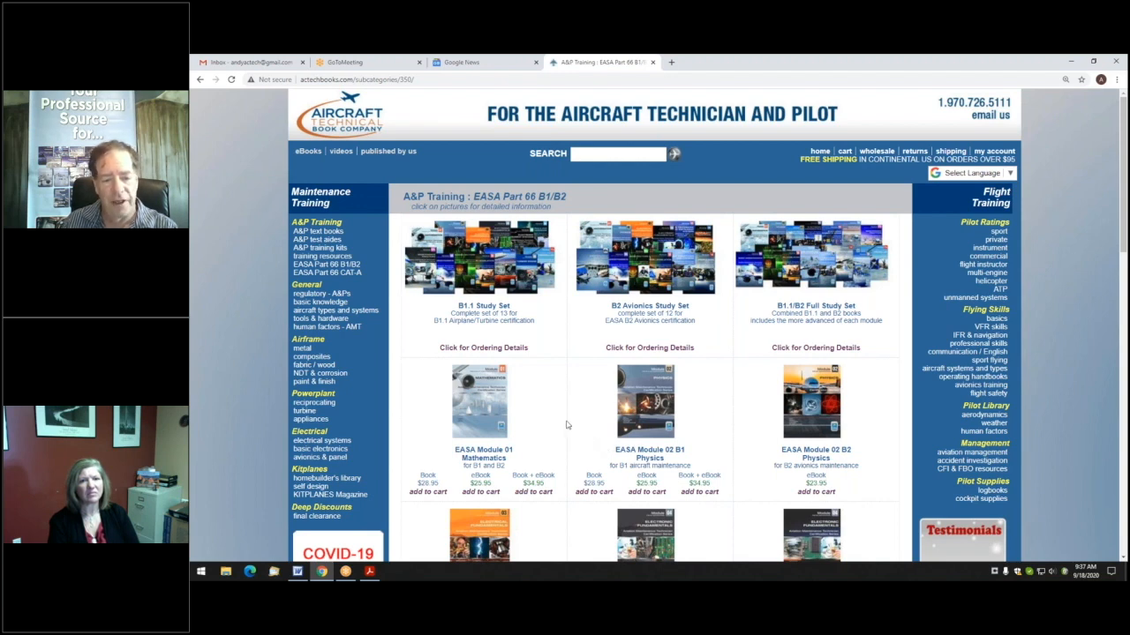
mouse_move(615, 439)
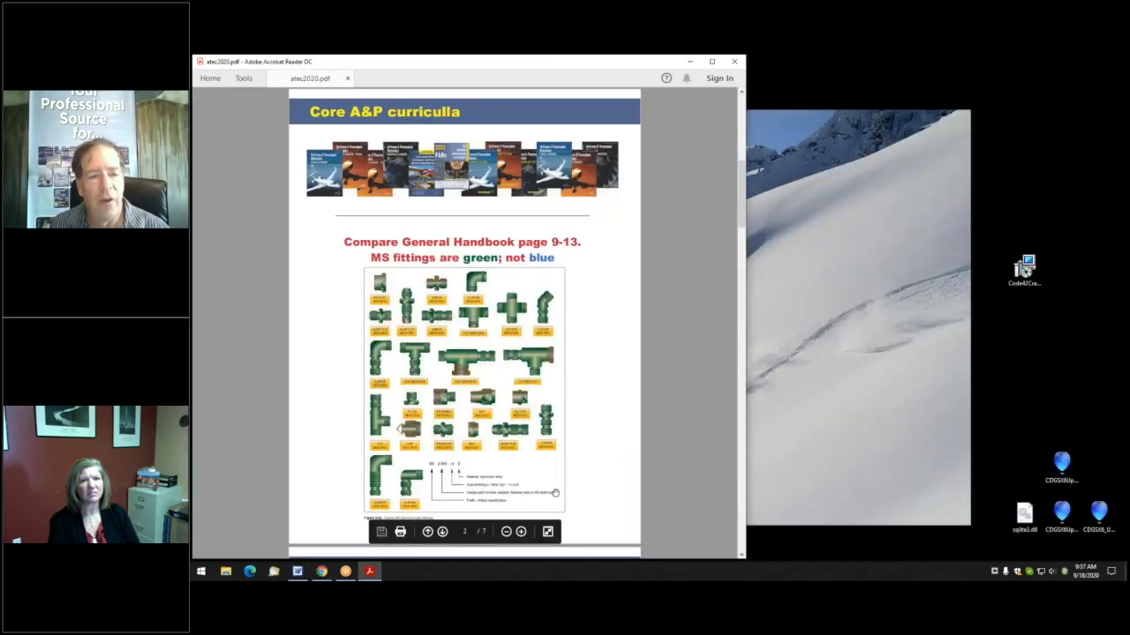
mouse_move(647, 413)
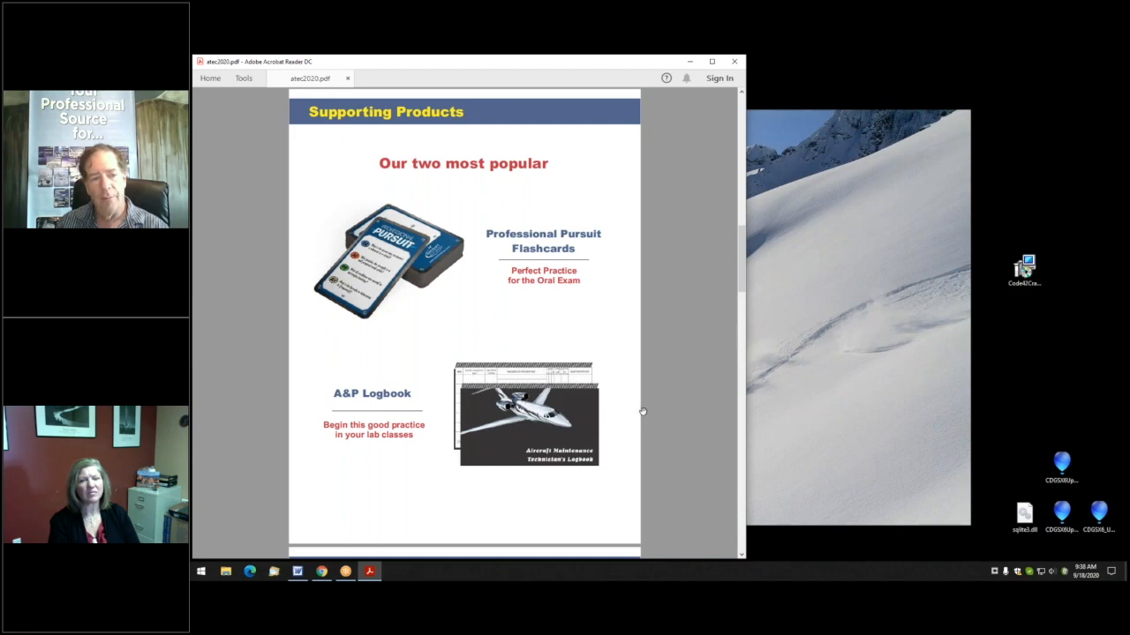
mouse_move(675, 391)
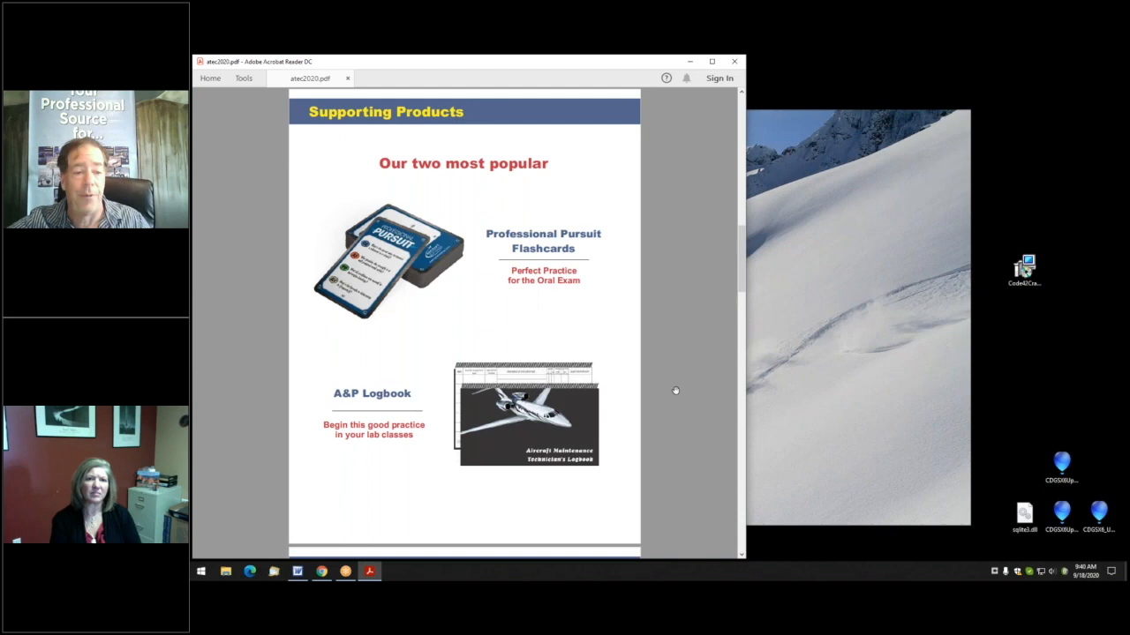
mouse_move(657, 436)
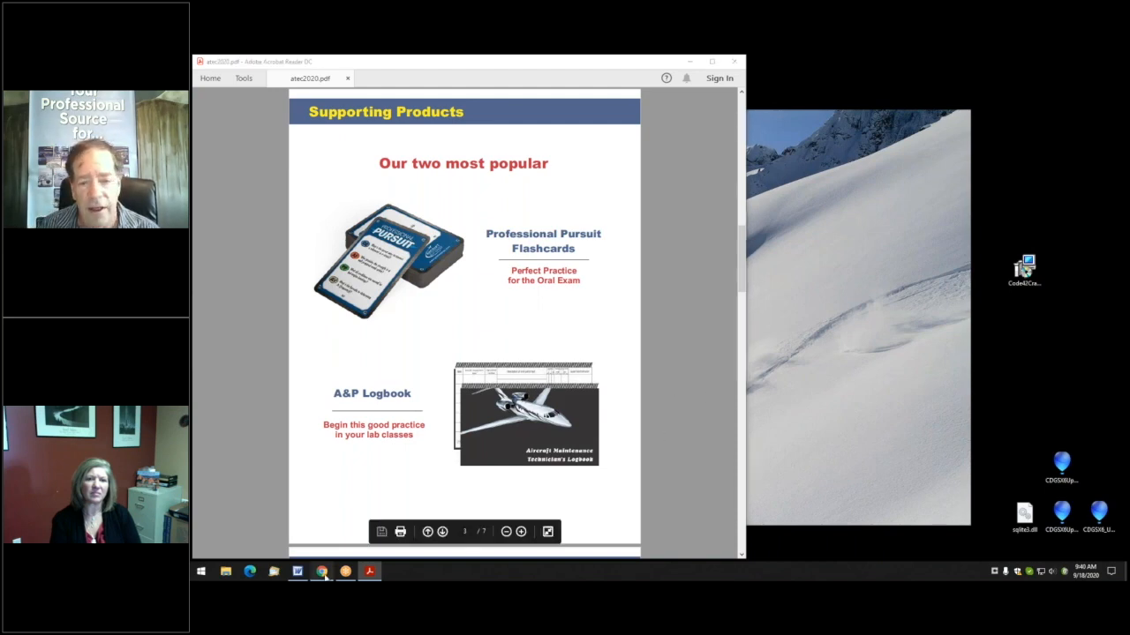
Step: Bring the bookstore website forward and open the EASA Module 09A Human Factors book page
left_click(321, 571)
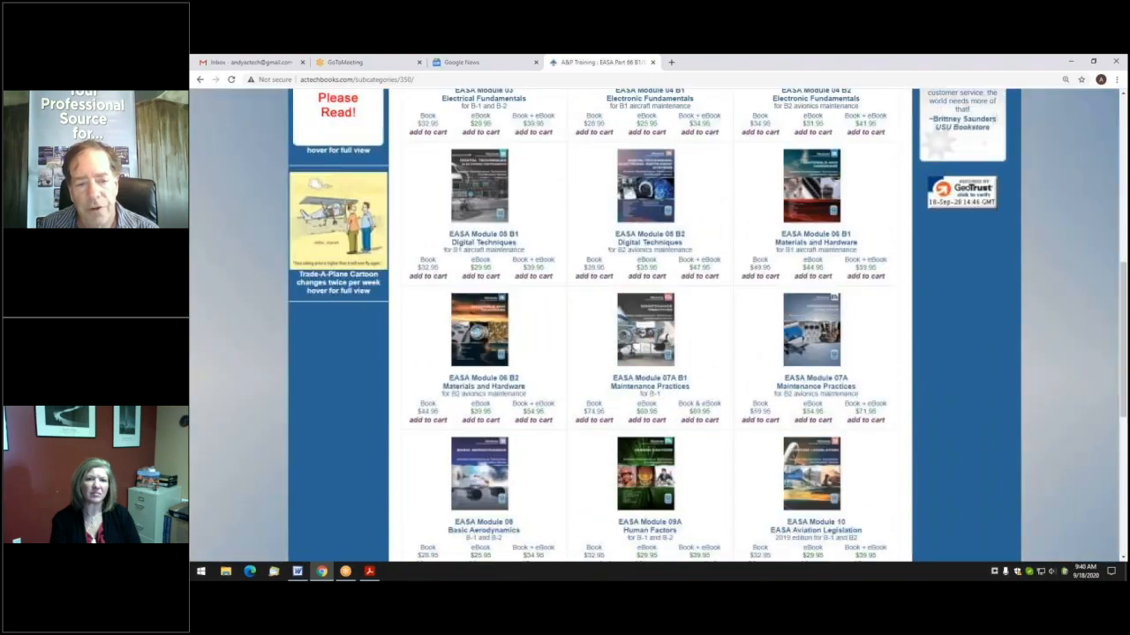
scroll("down", 3)
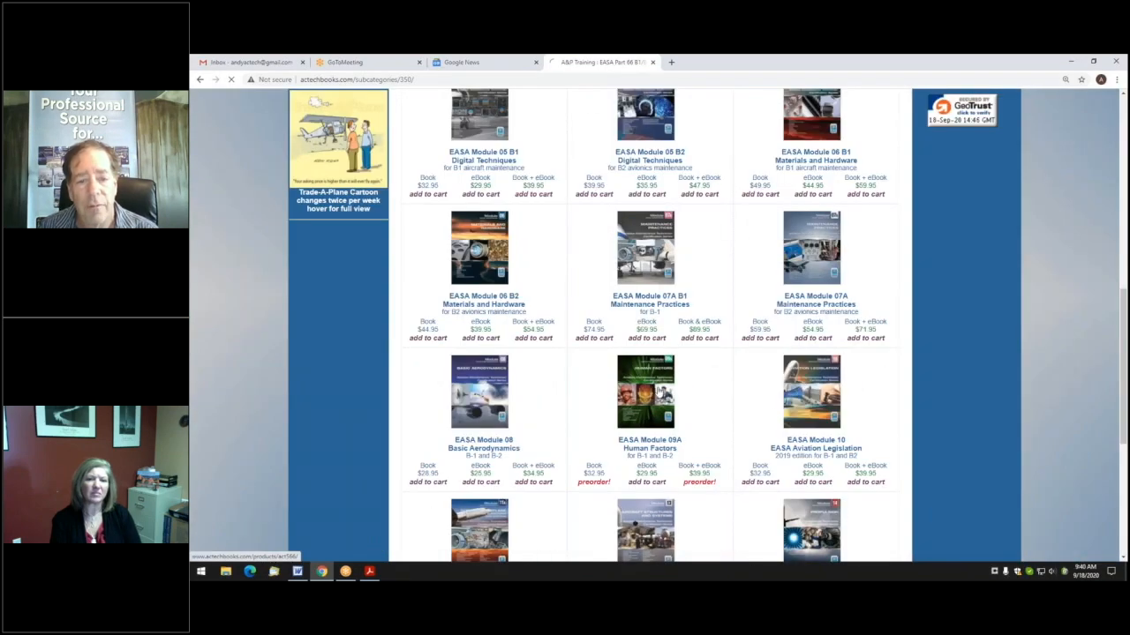
left_click(645, 391)
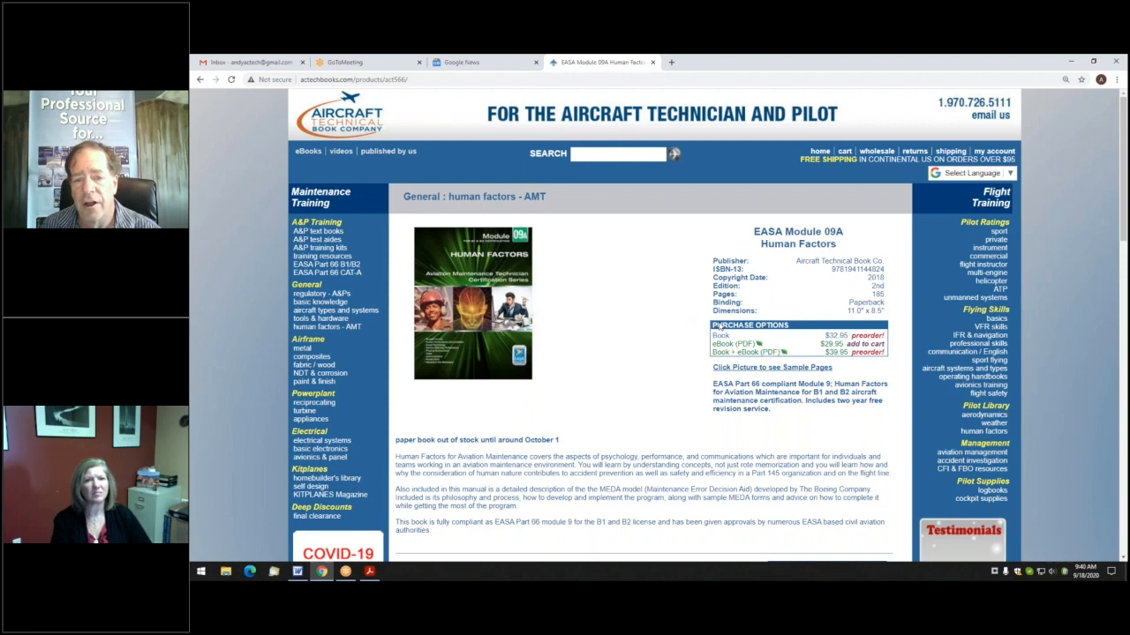
mouse_move(572, 330)
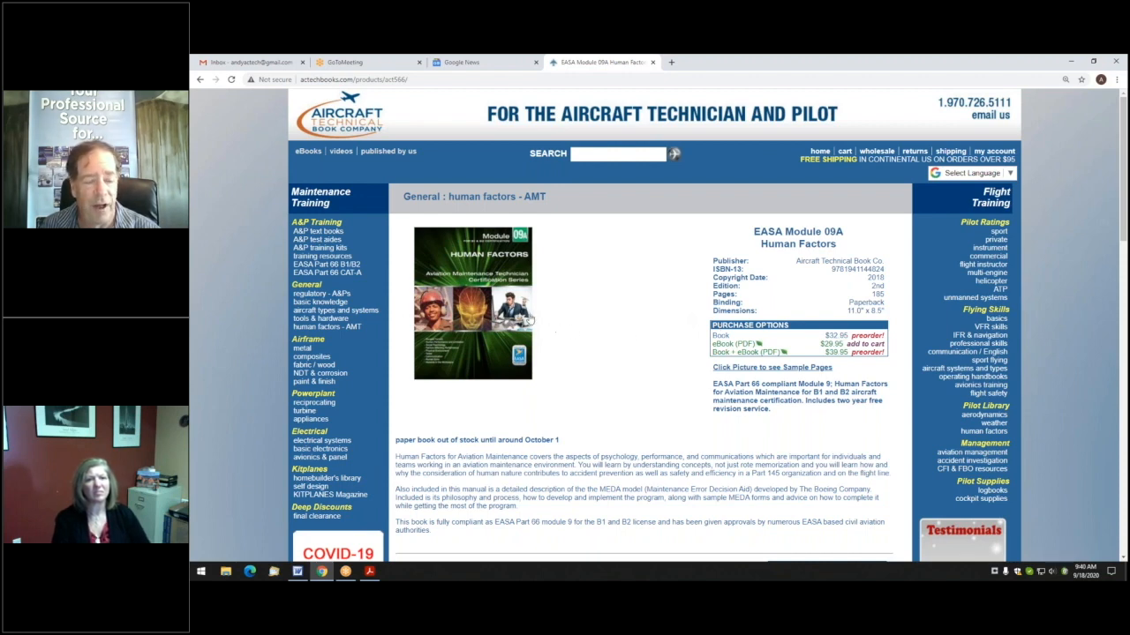
mouse_move(523, 407)
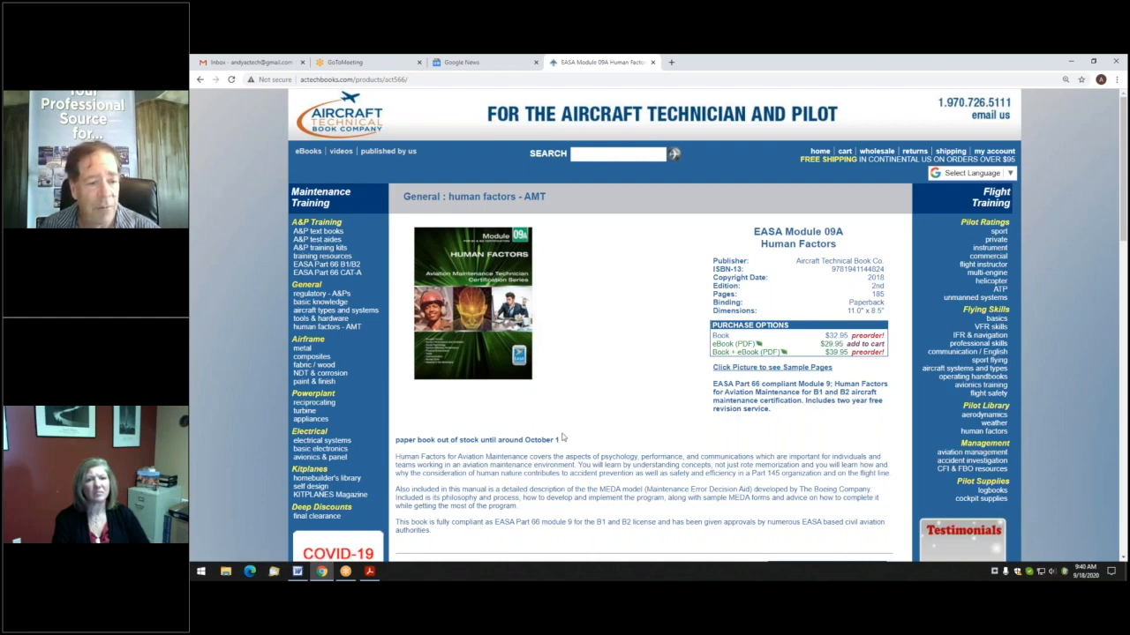
mouse_move(562, 417)
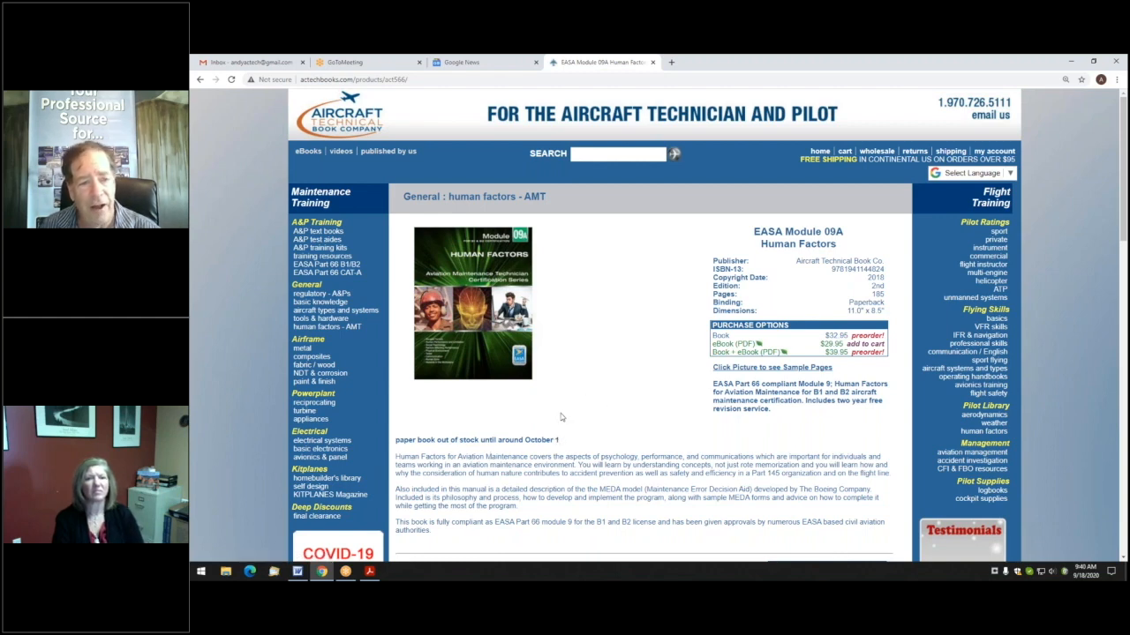
mouse_move(642, 370)
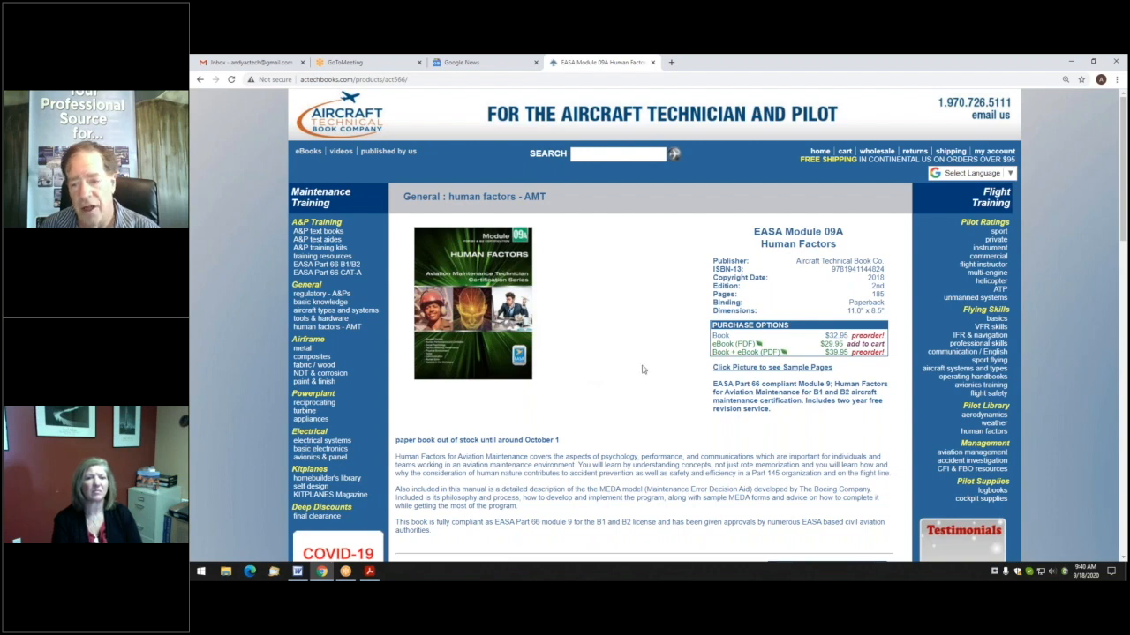
mouse_move(581, 399)
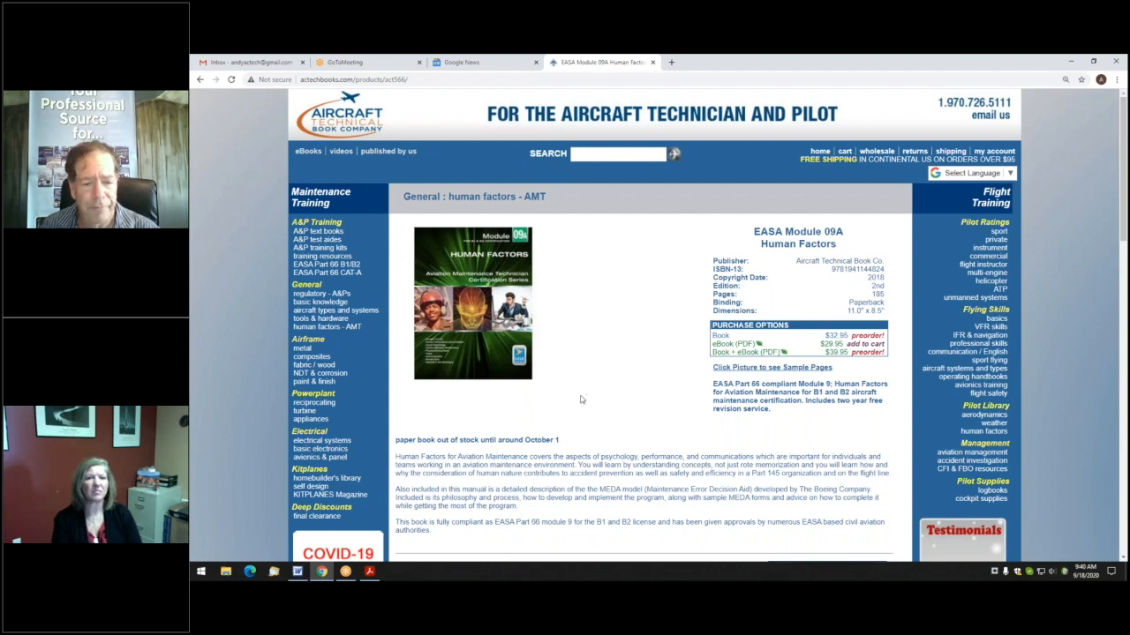
mouse_move(486, 407)
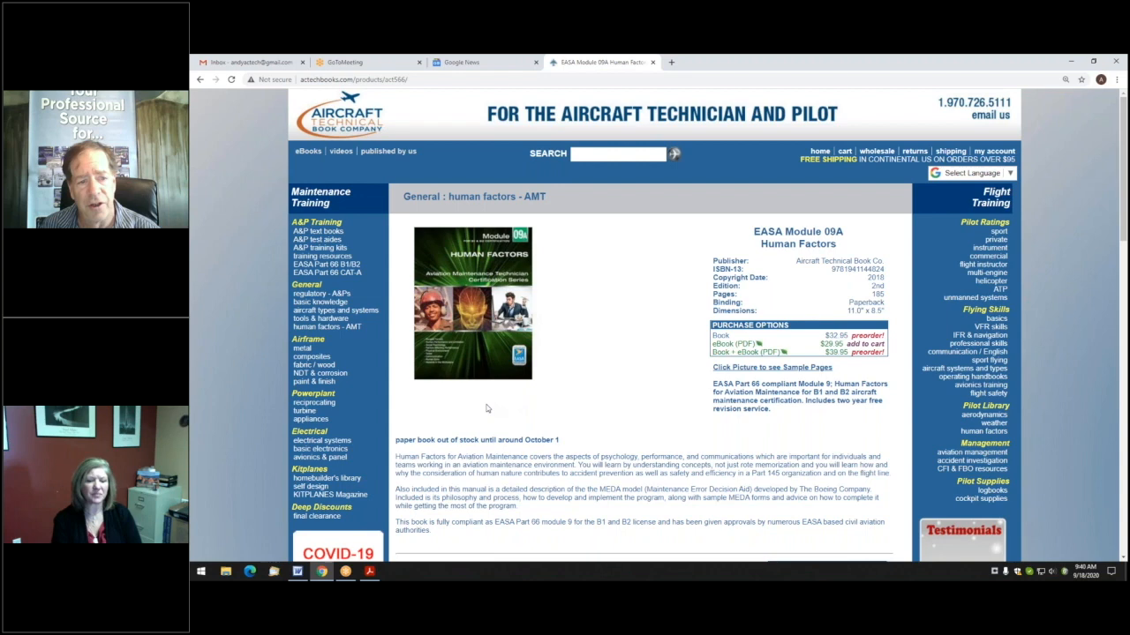
mouse_move(550, 364)
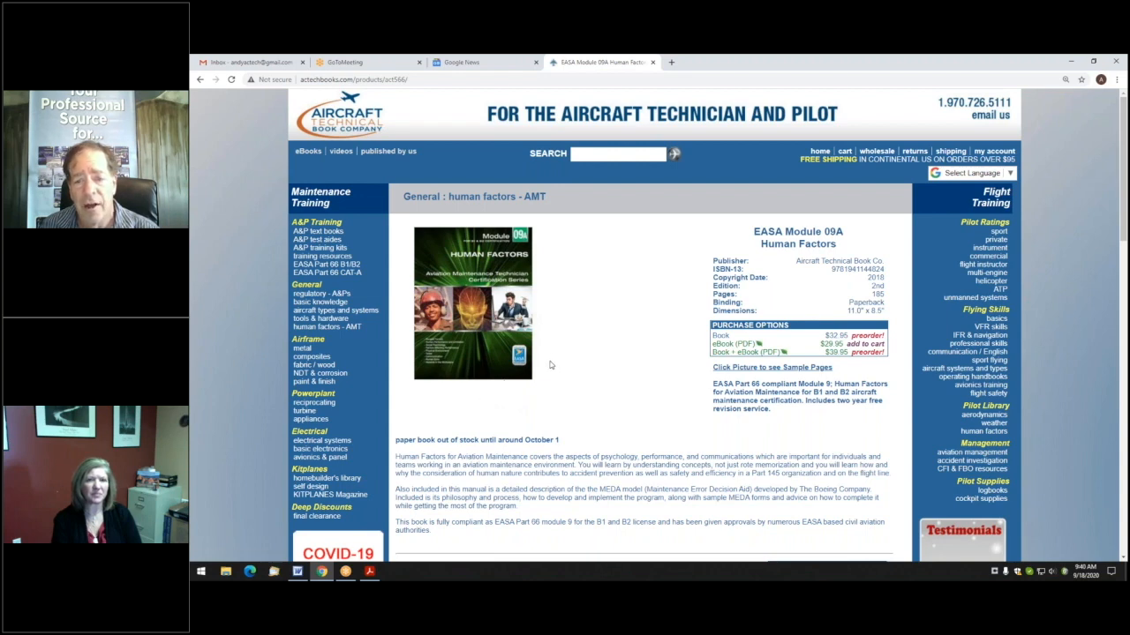
mouse_move(484, 408)
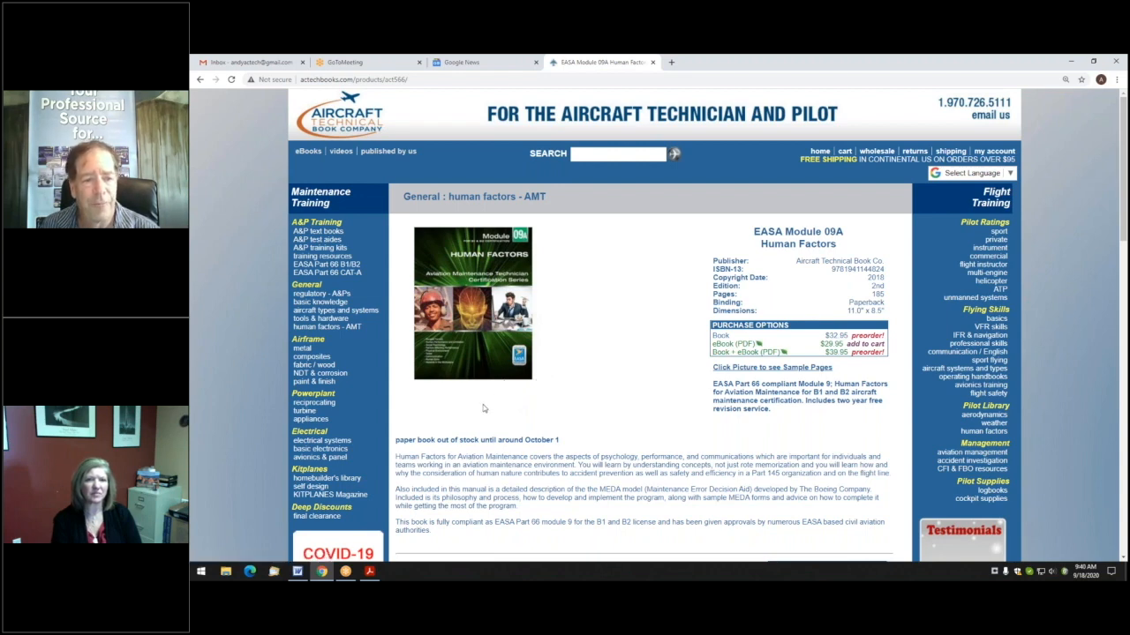
mouse_move(466, 415)
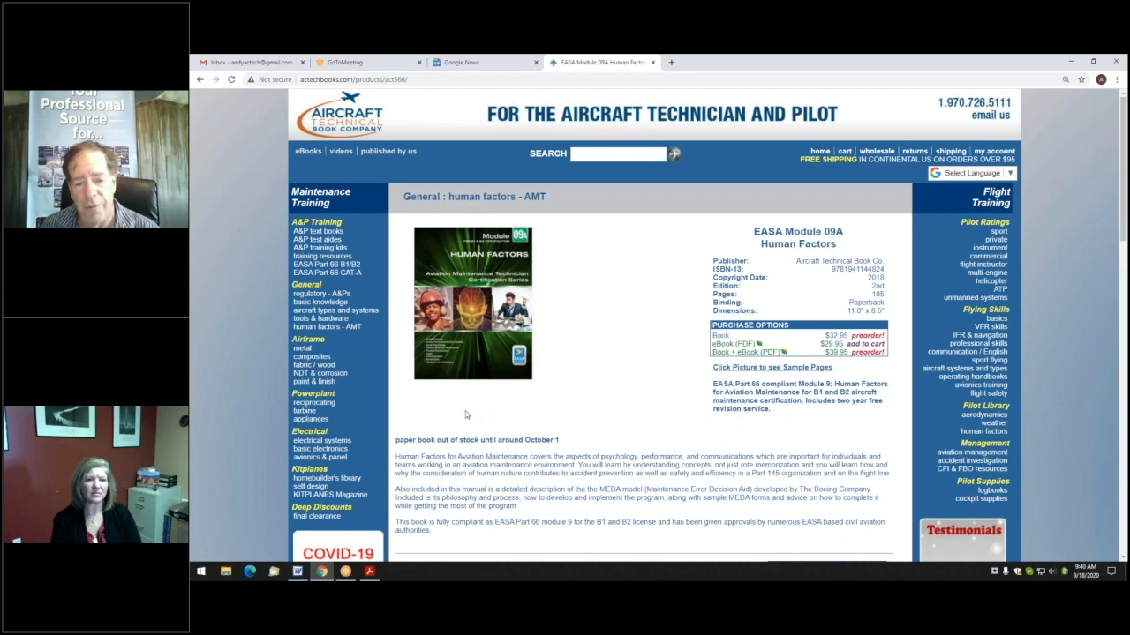
mouse_move(472, 416)
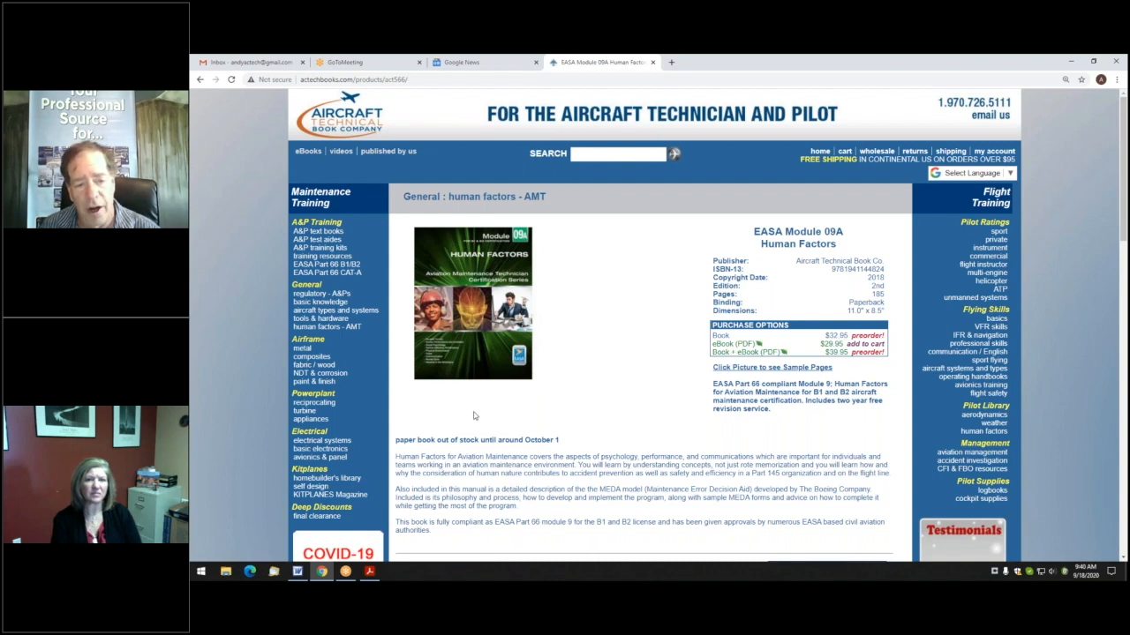
mouse_move(486, 331)
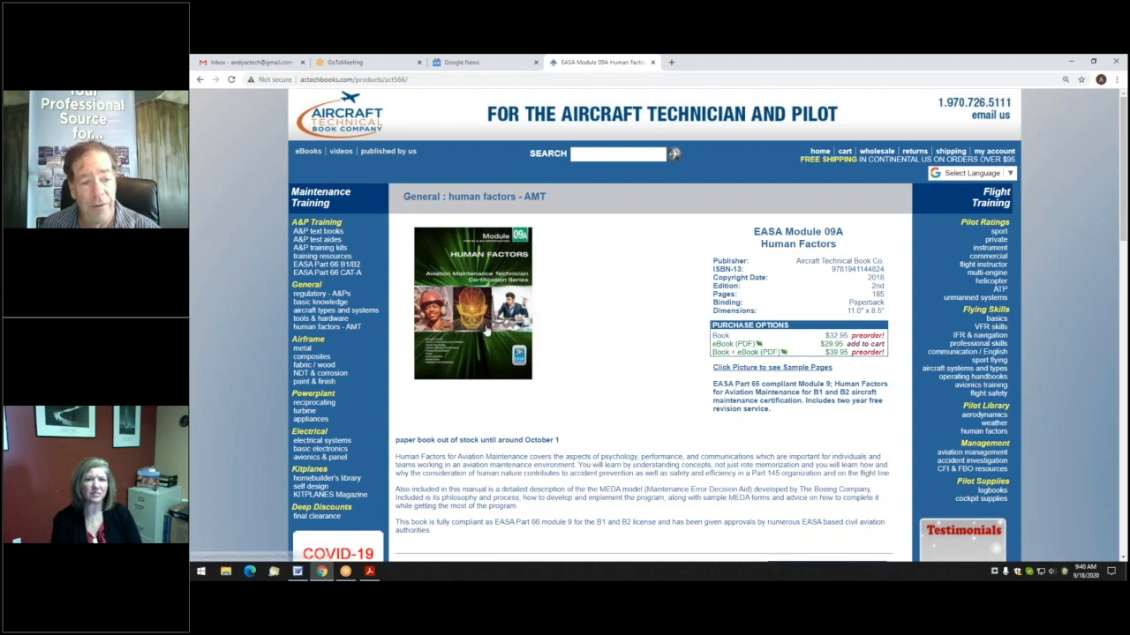
mouse_move(573, 372)
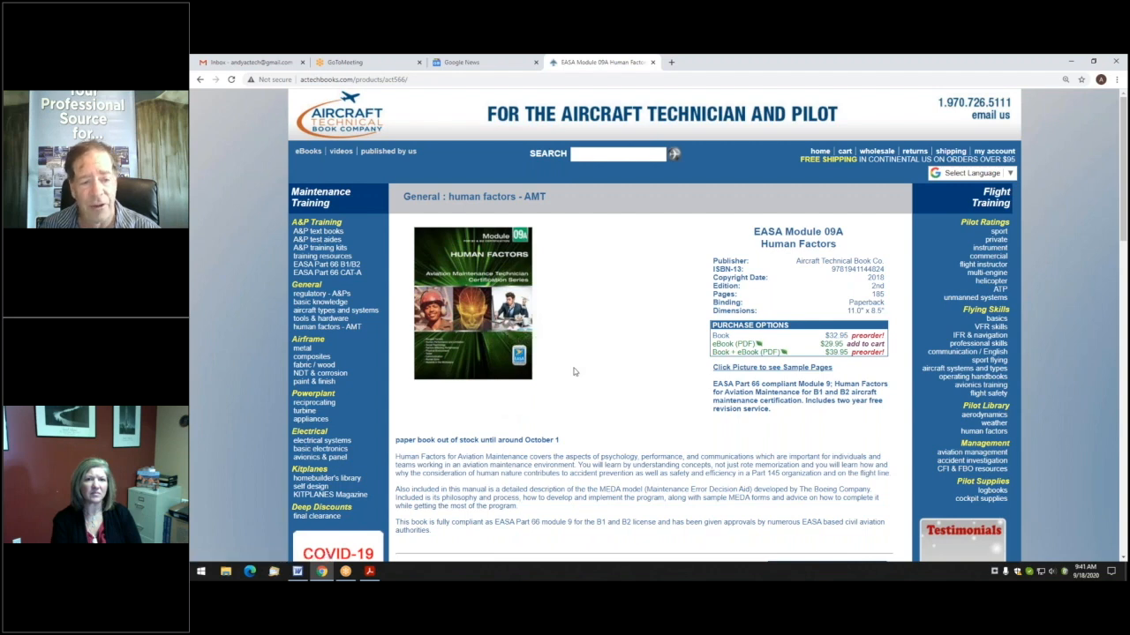
mouse_move(262, 345)
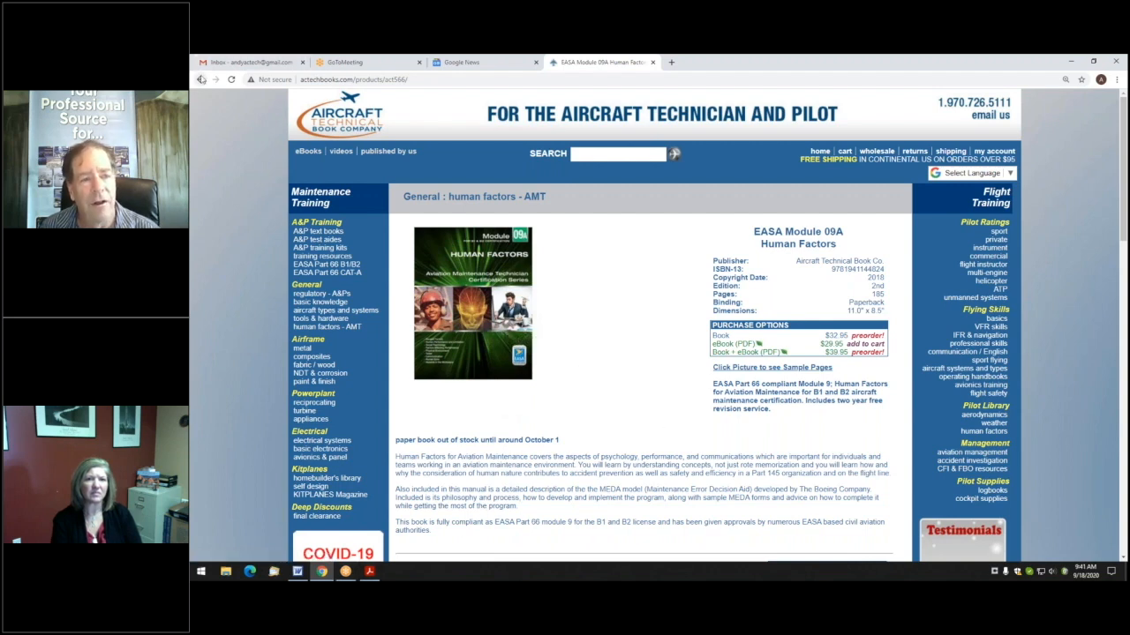
Step: Go back to the EASA Part 66 B1/B2 module listing
left_click(326, 263)
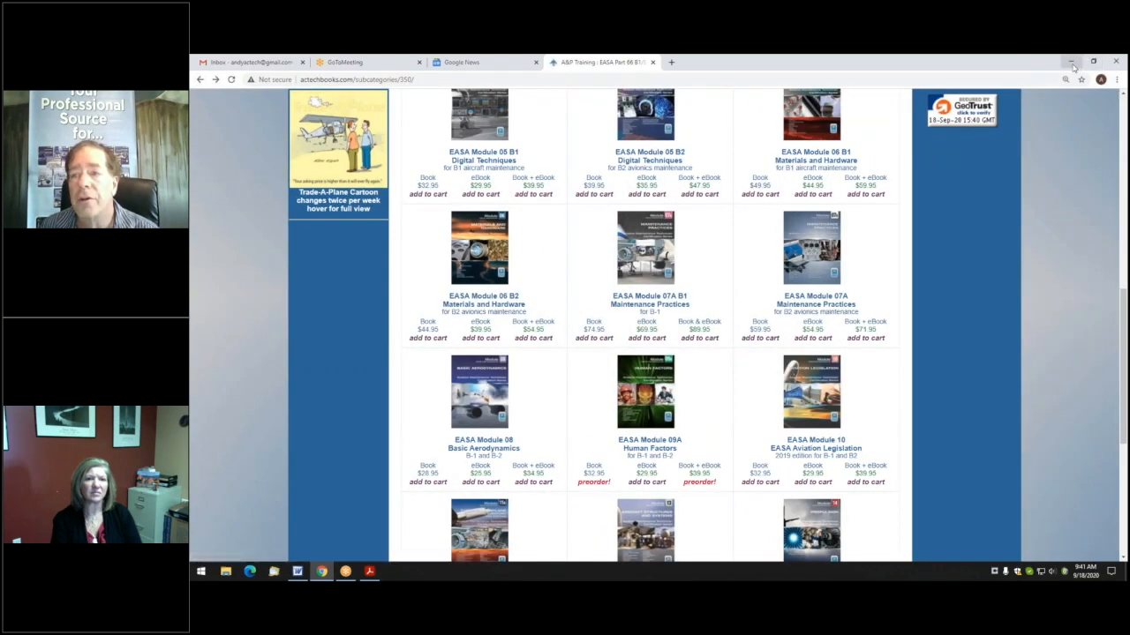
Step: Minimize Chrome to return to the flyer's Supporting Products page
left_click(1071, 61)
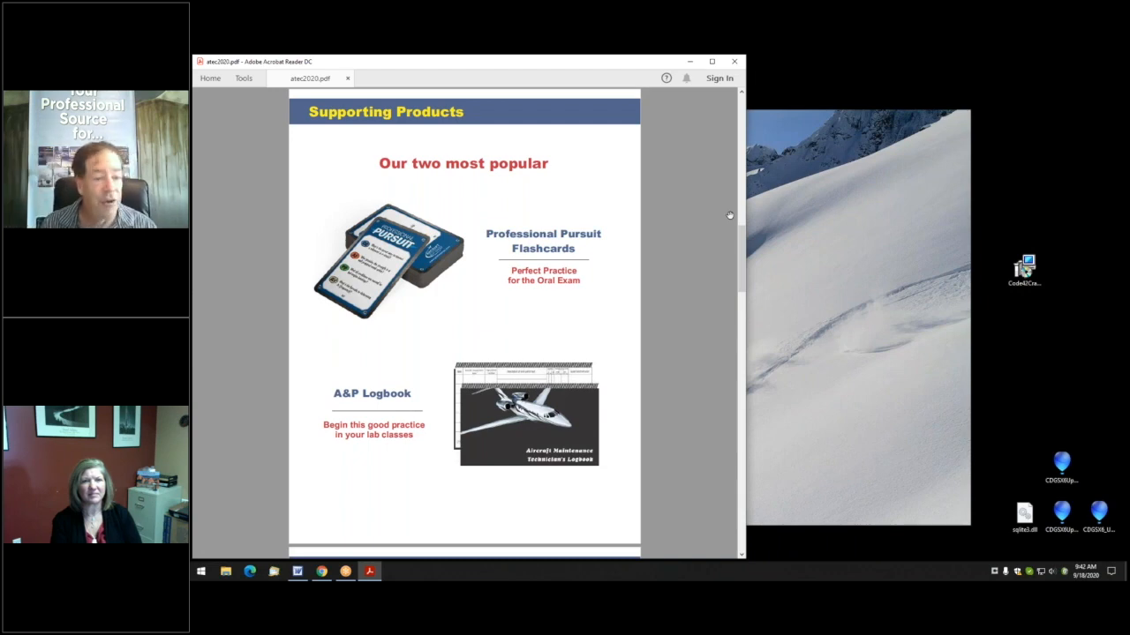
mouse_move(680, 218)
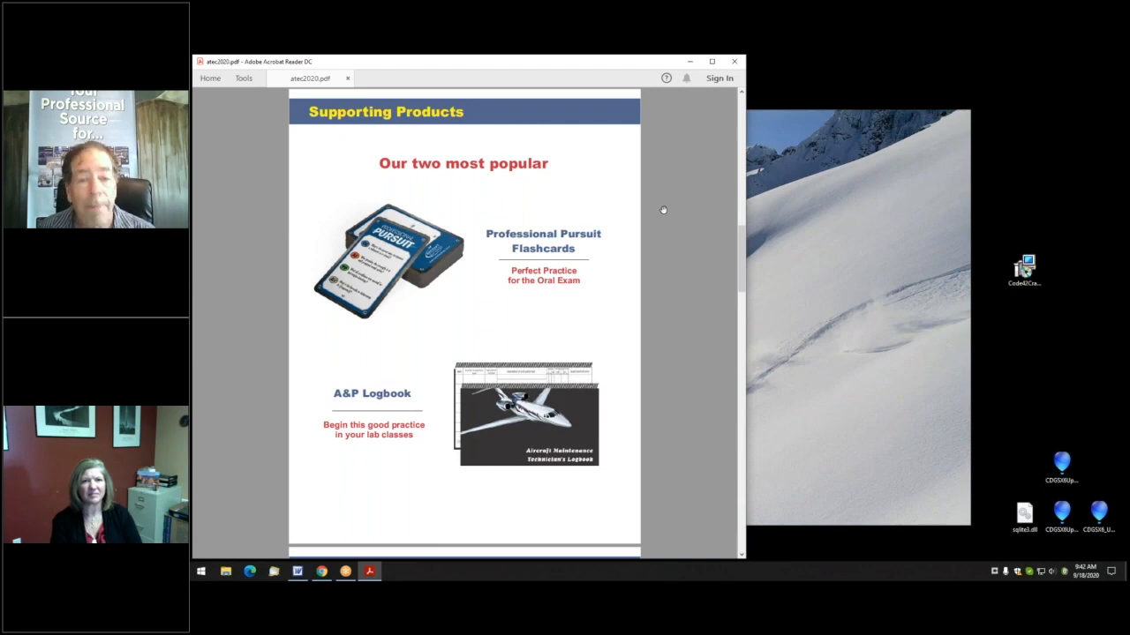
mouse_move(680, 408)
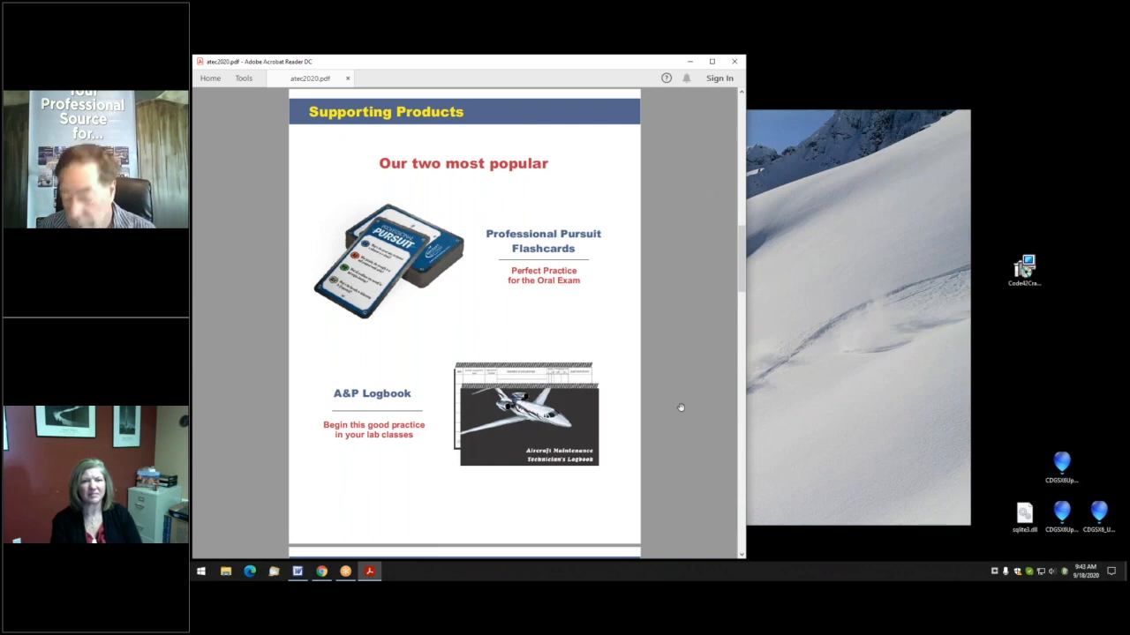
mouse_move(675, 316)
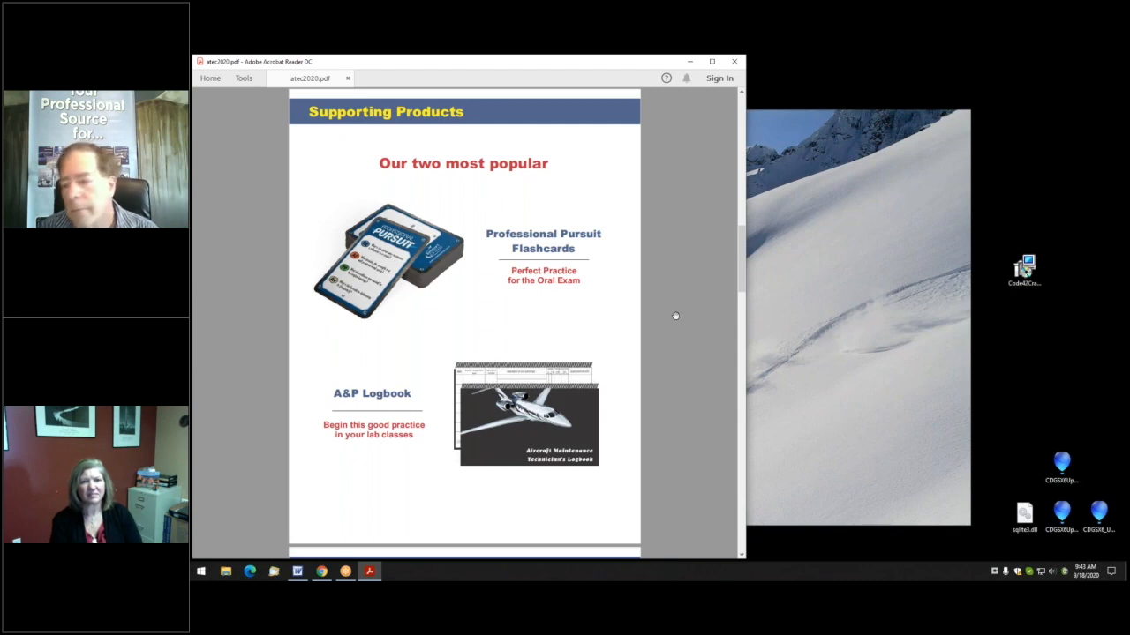
Step: Scroll past Supporting Products to the New eBook Format page
scroll("down", 3)
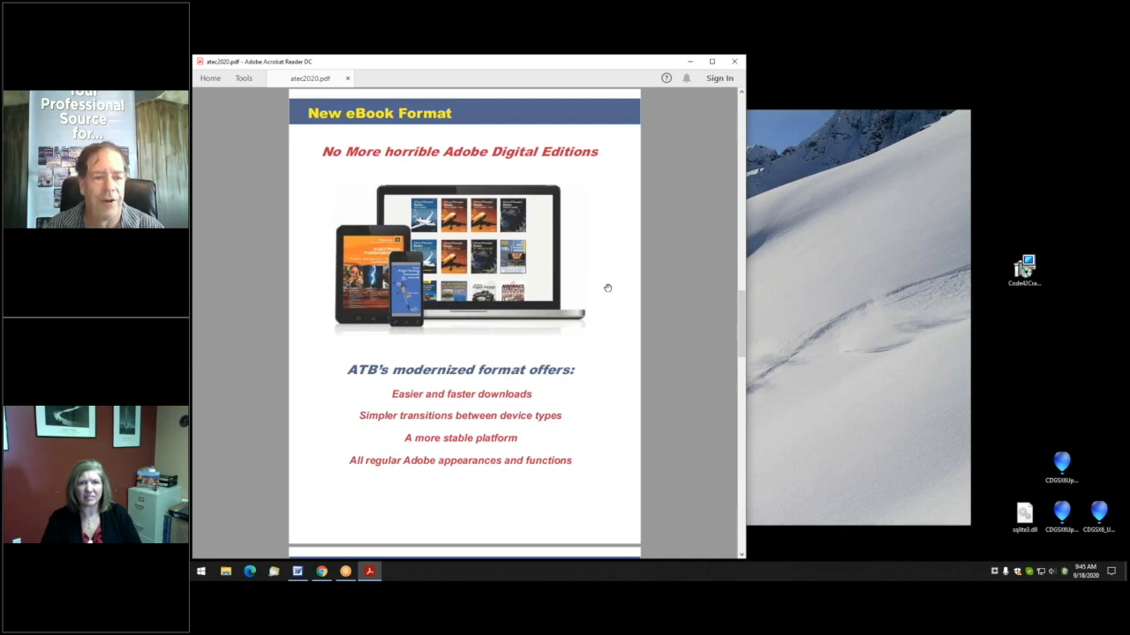
mouse_move(573, 333)
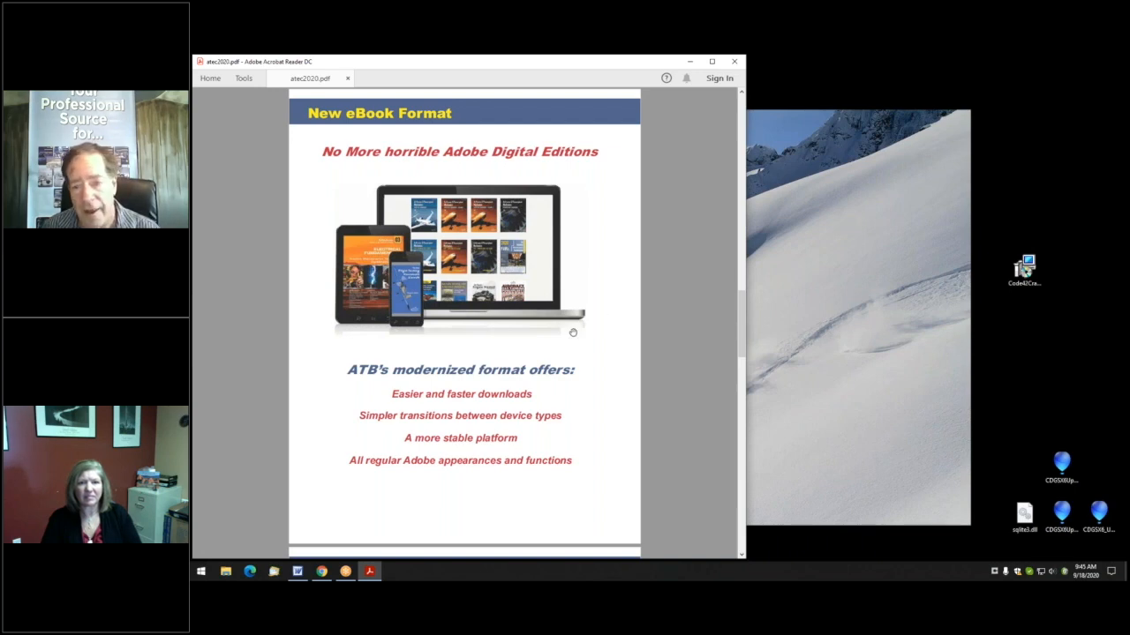
mouse_move(669, 374)
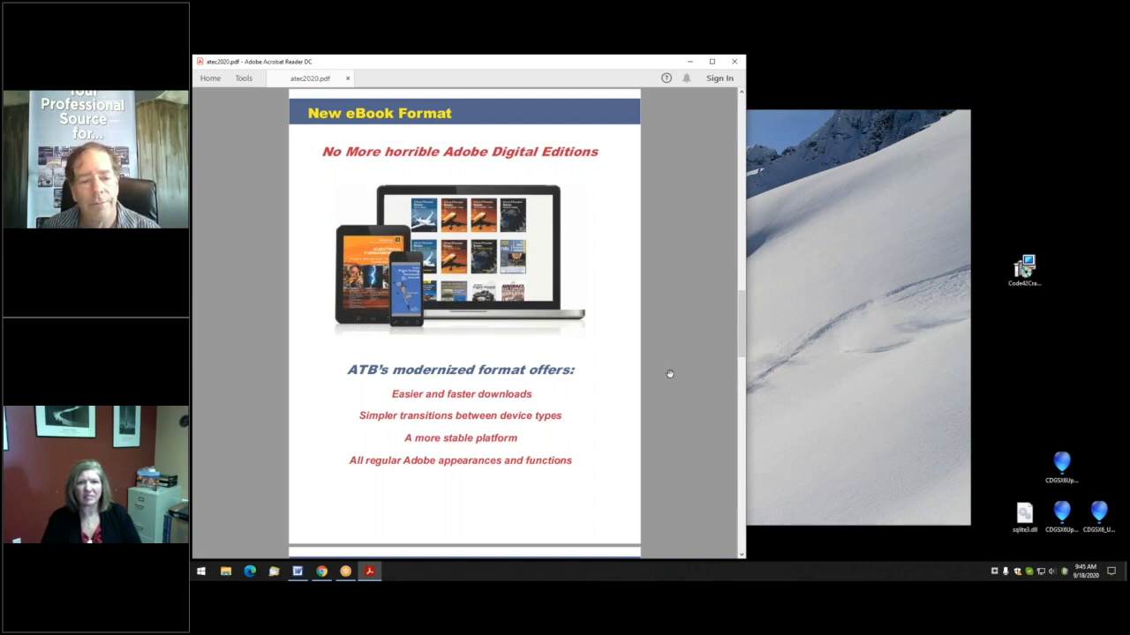
Step: Scroll down to the Complete LMS Integration page (Canvas, Moodle, Blackboard)
scroll("down", 3)
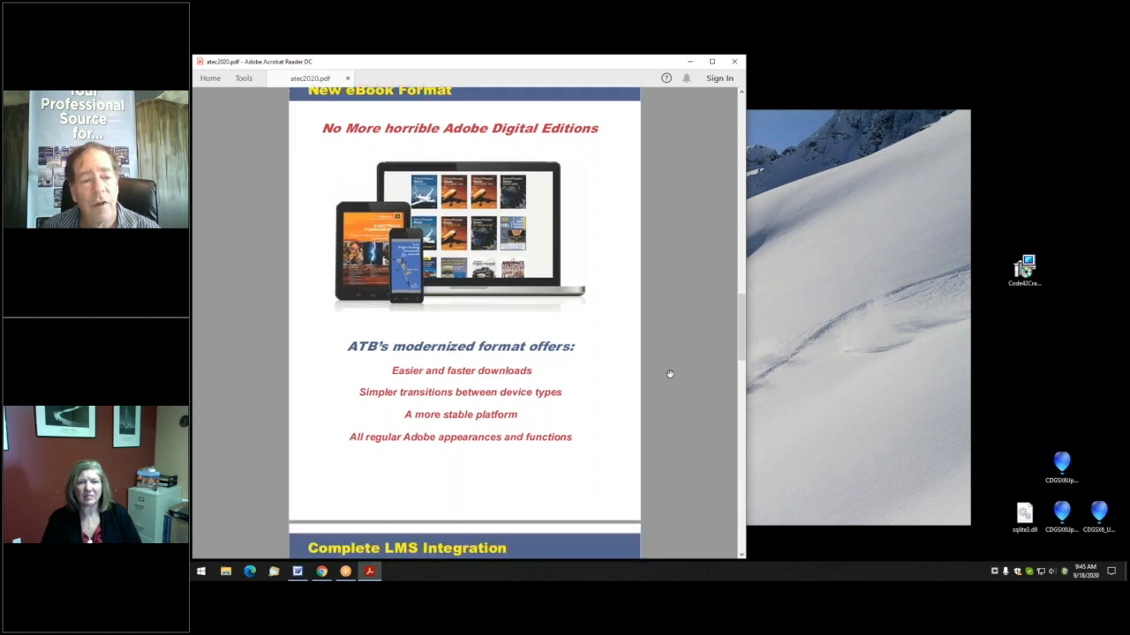
scroll("down", 3)
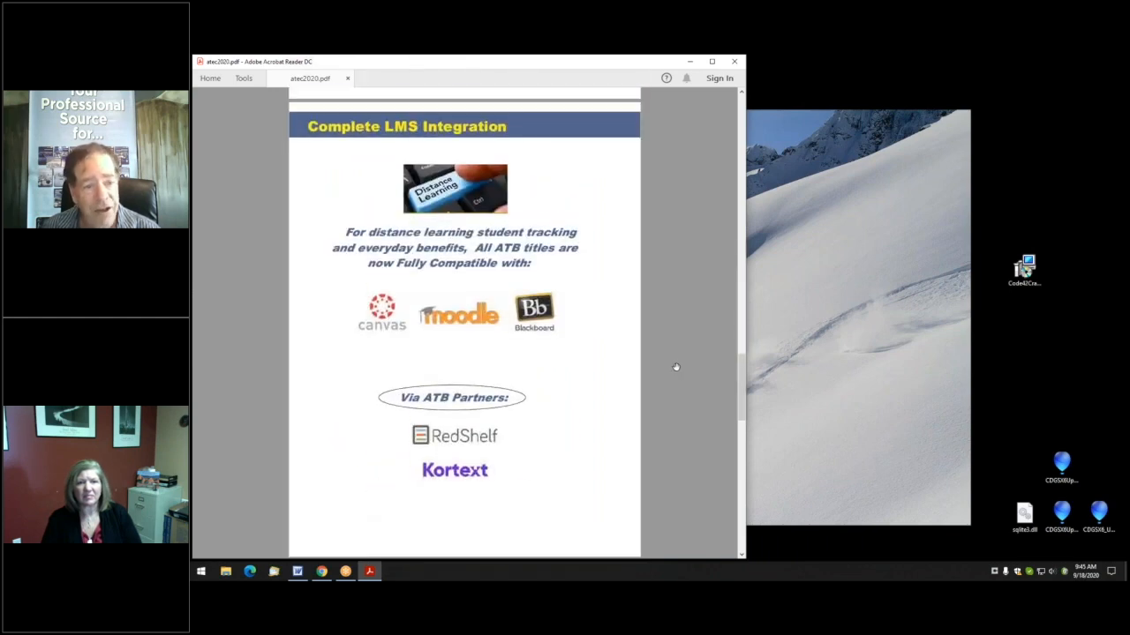
mouse_move(680, 344)
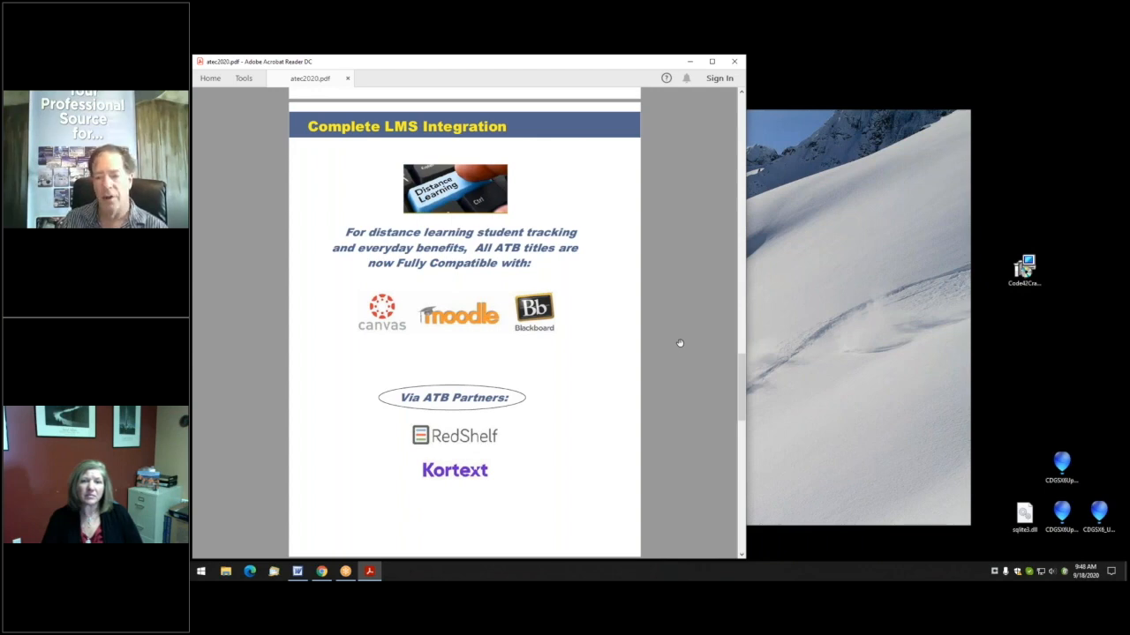
mouse_move(587, 342)
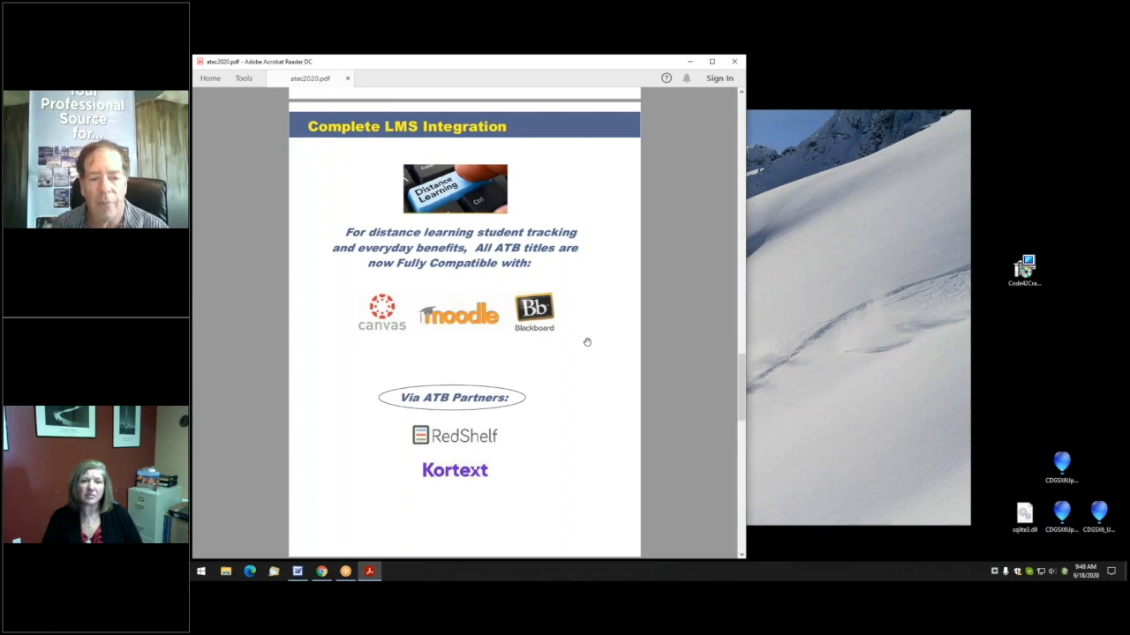
mouse_move(593, 329)
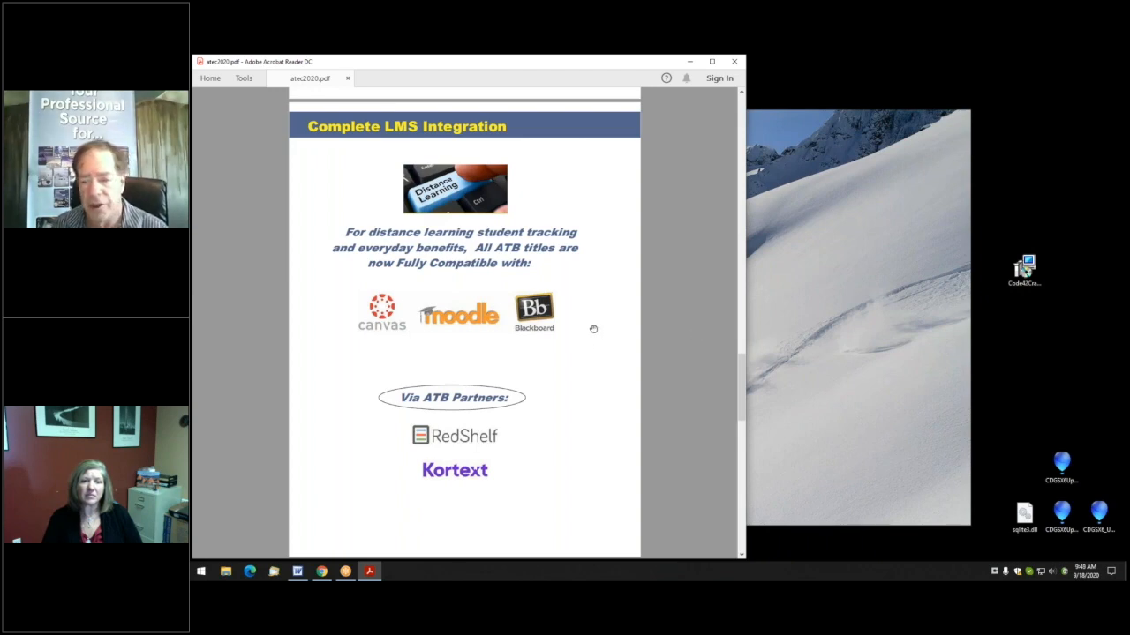
mouse_move(715, 331)
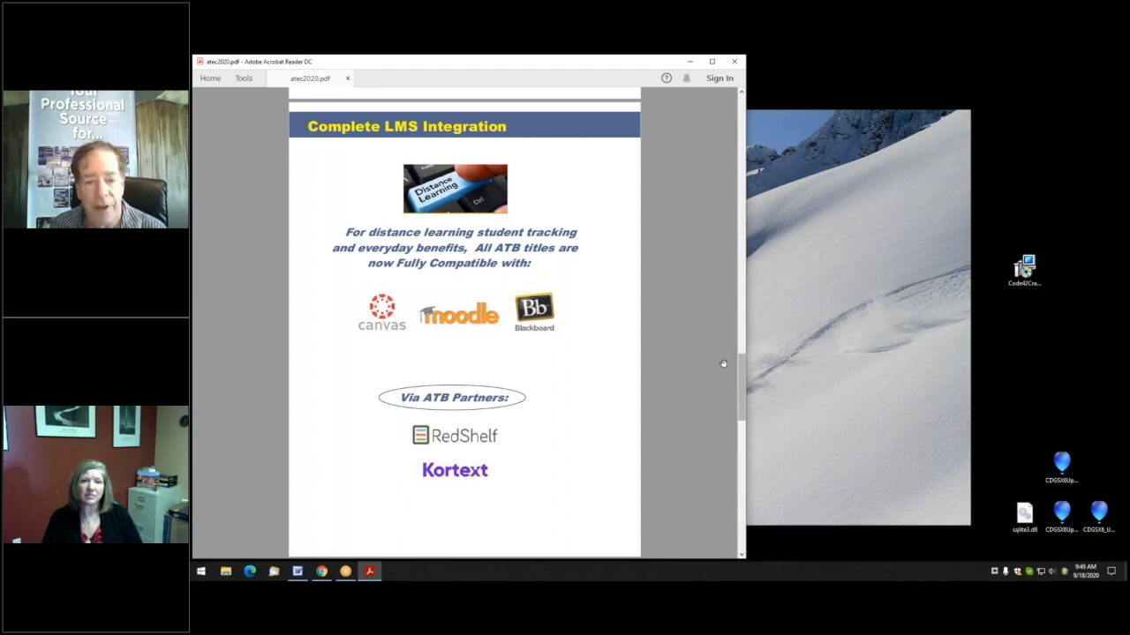
Step: Scroll through the Direct-To-Student page to the Your EASA Connection page
scroll("down", 3)
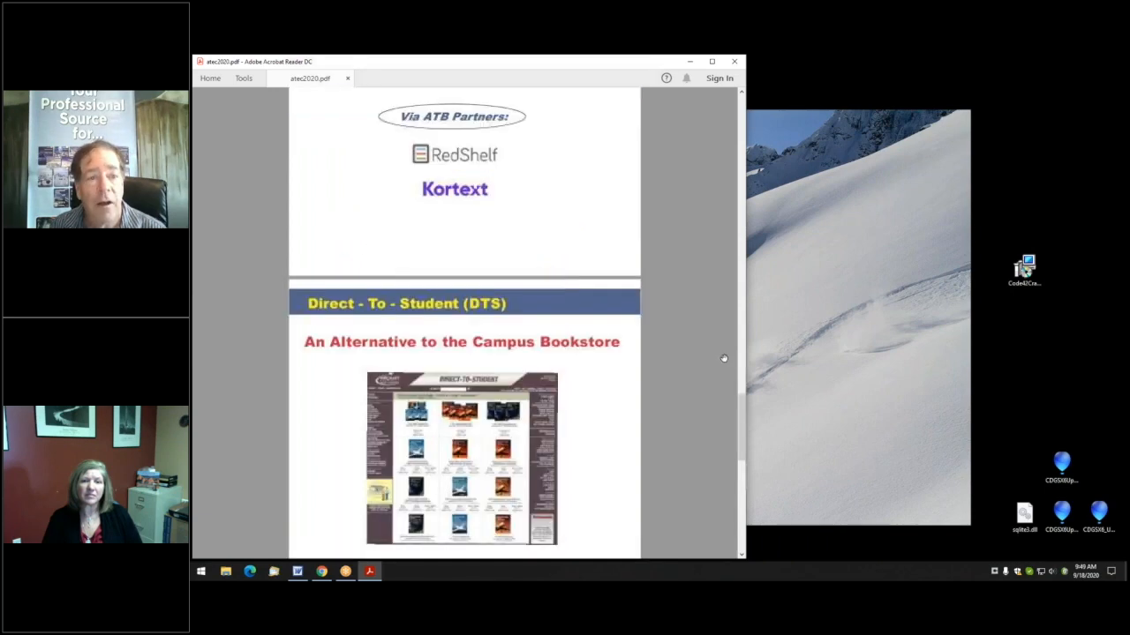
scroll("down", 3)
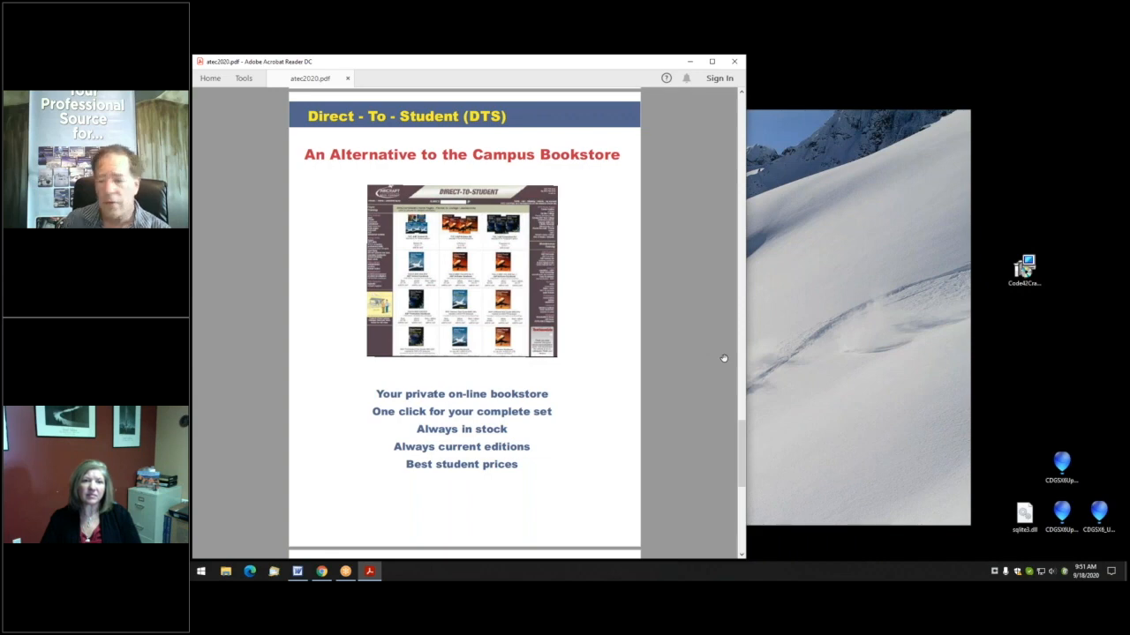
mouse_move(682, 383)
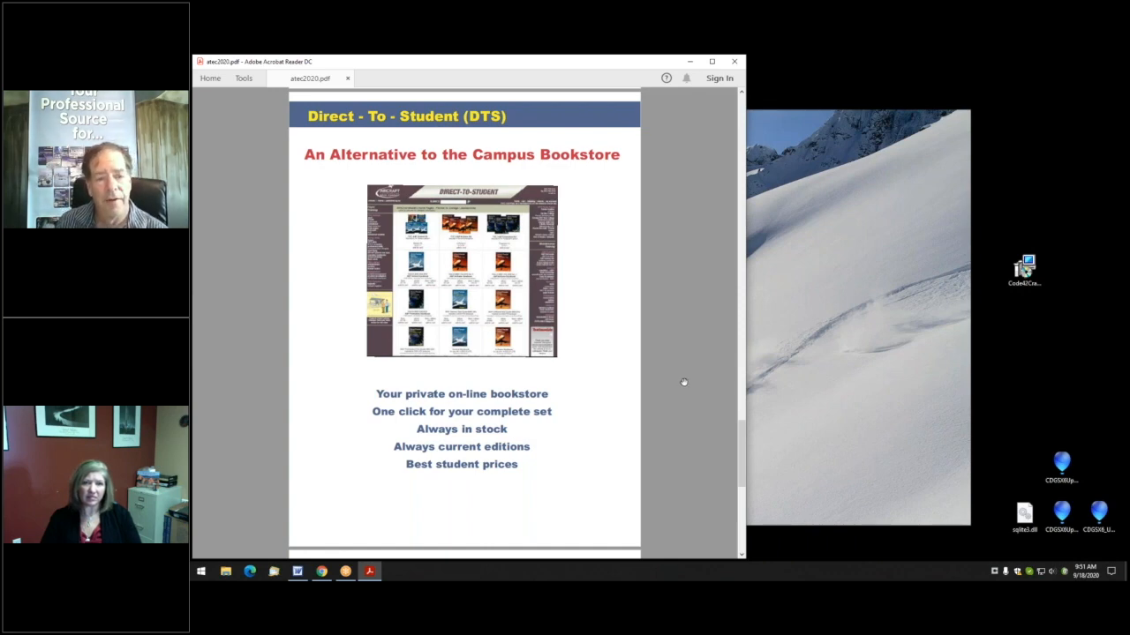
mouse_move(527, 306)
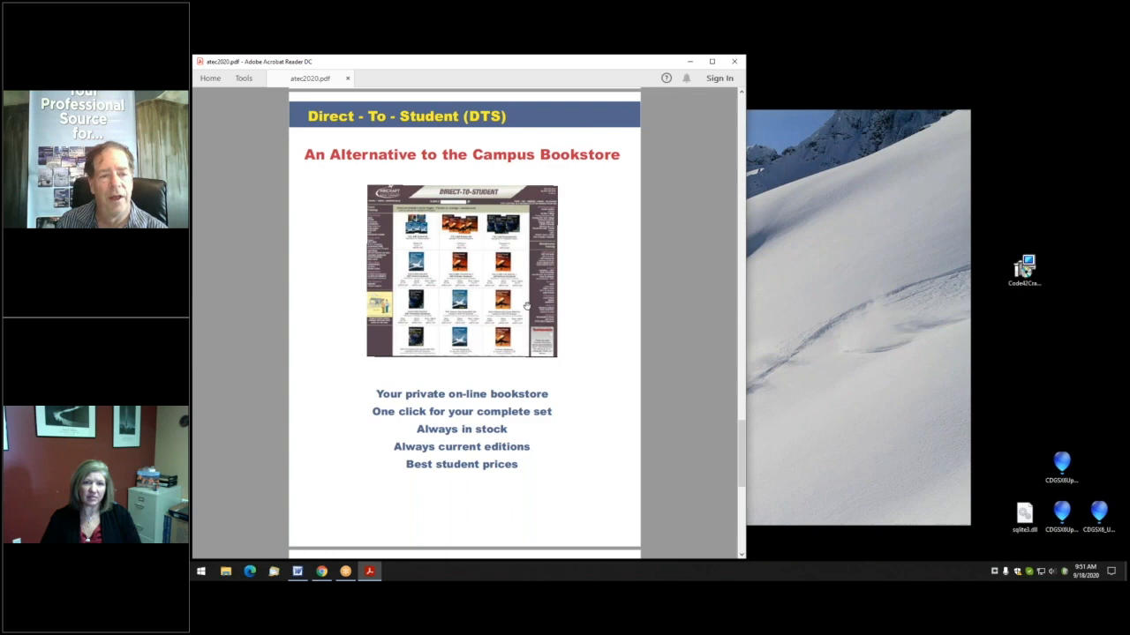
mouse_move(591, 333)
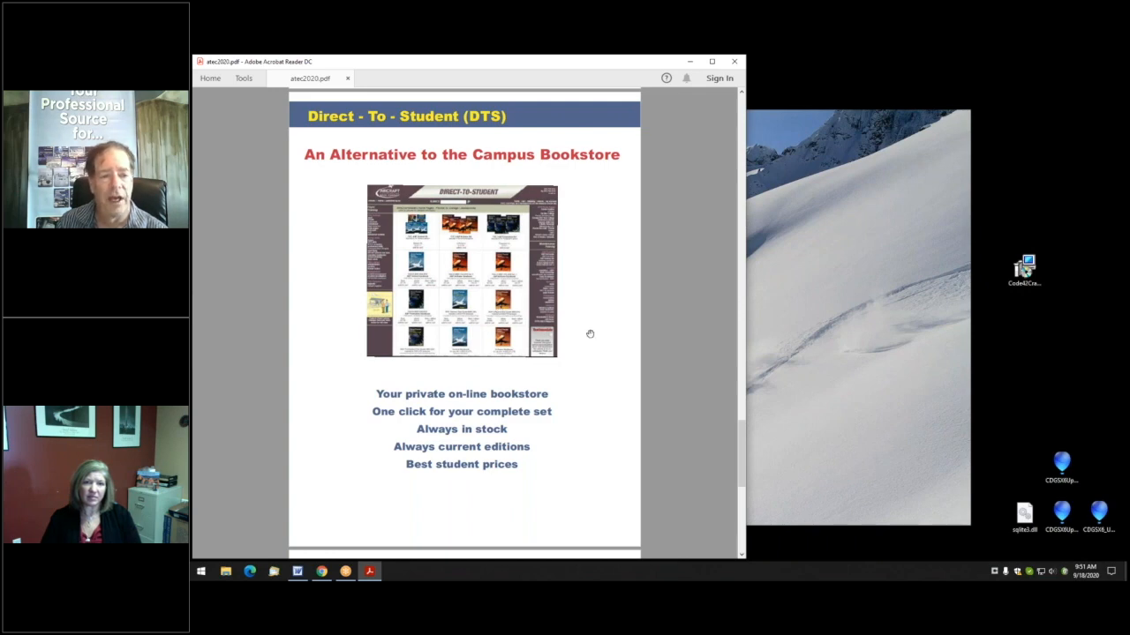
mouse_move(464, 525)
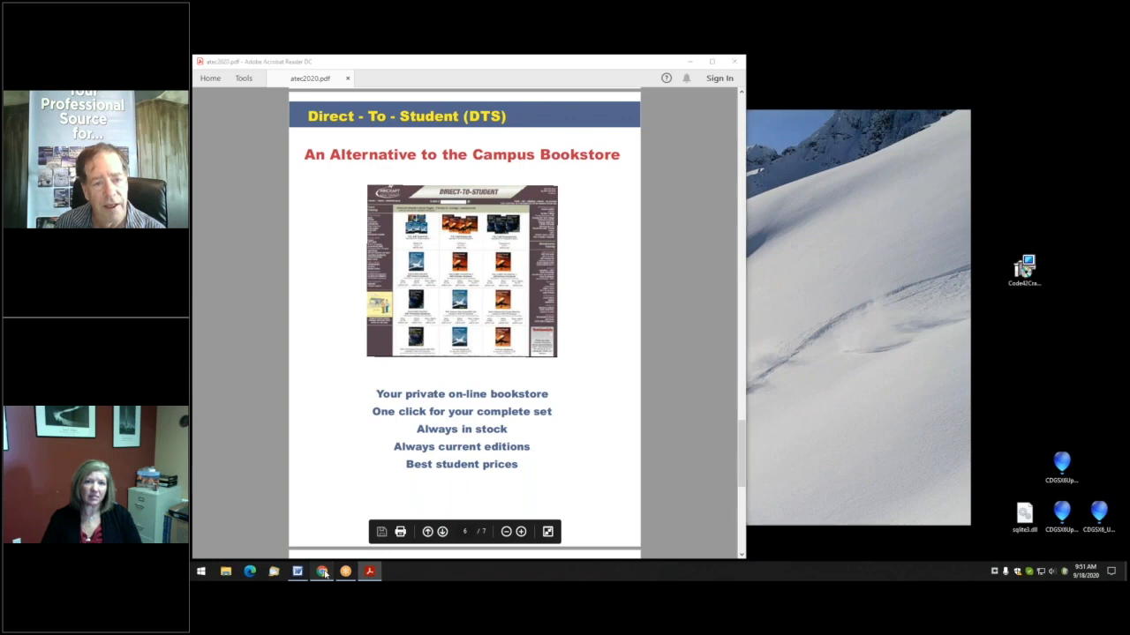
left_click(250, 571)
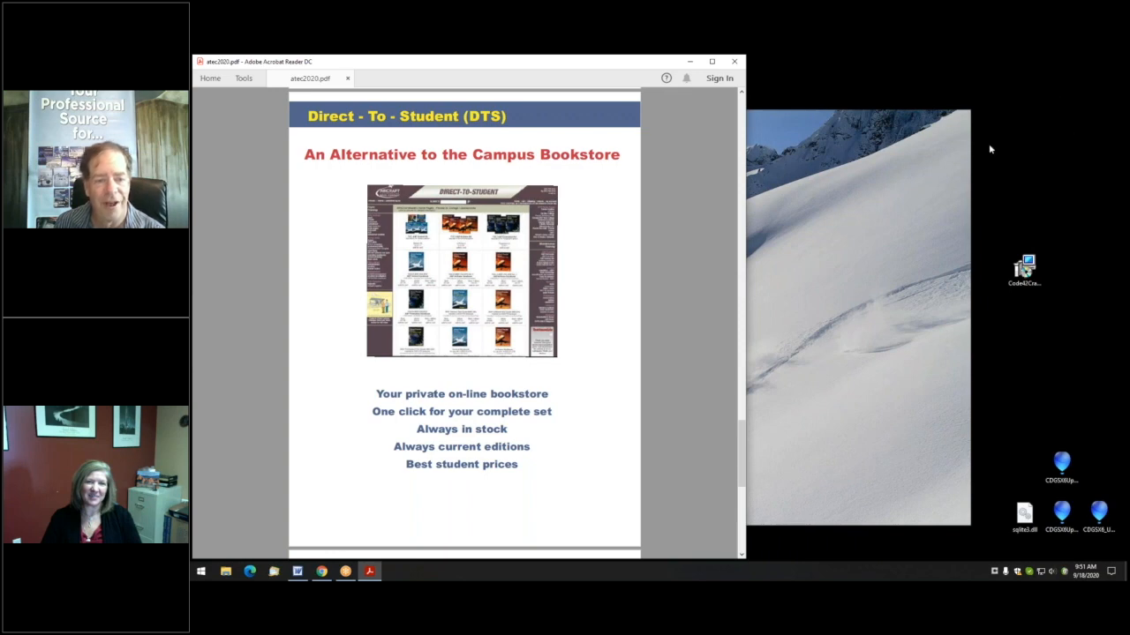
mouse_move(722, 271)
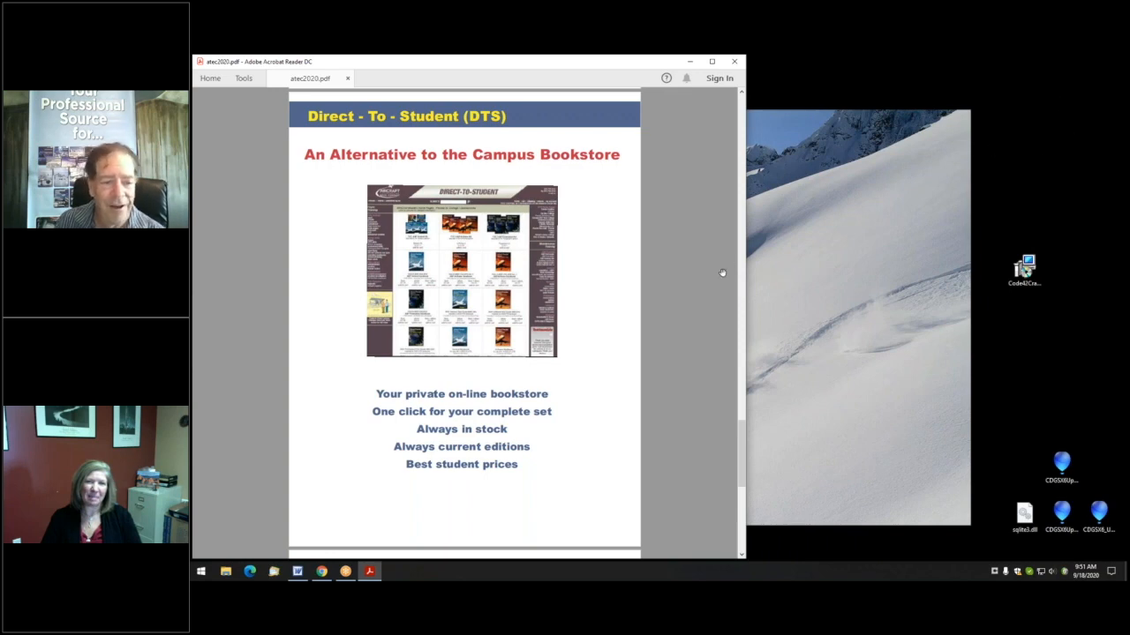
mouse_move(681, 227)
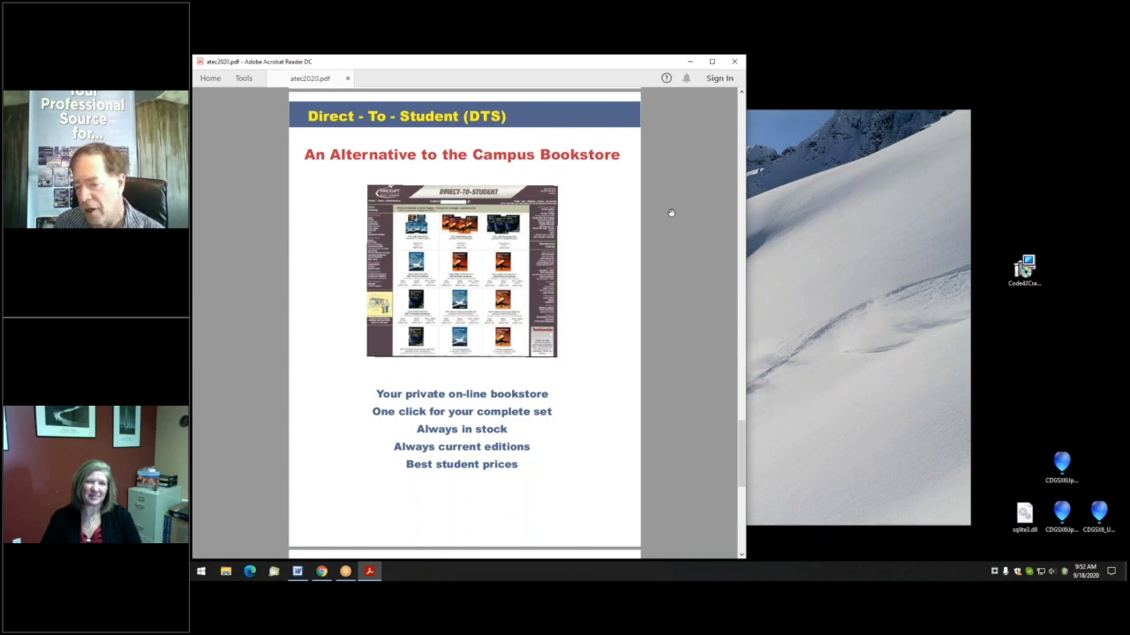
mouse_move(661, 173)
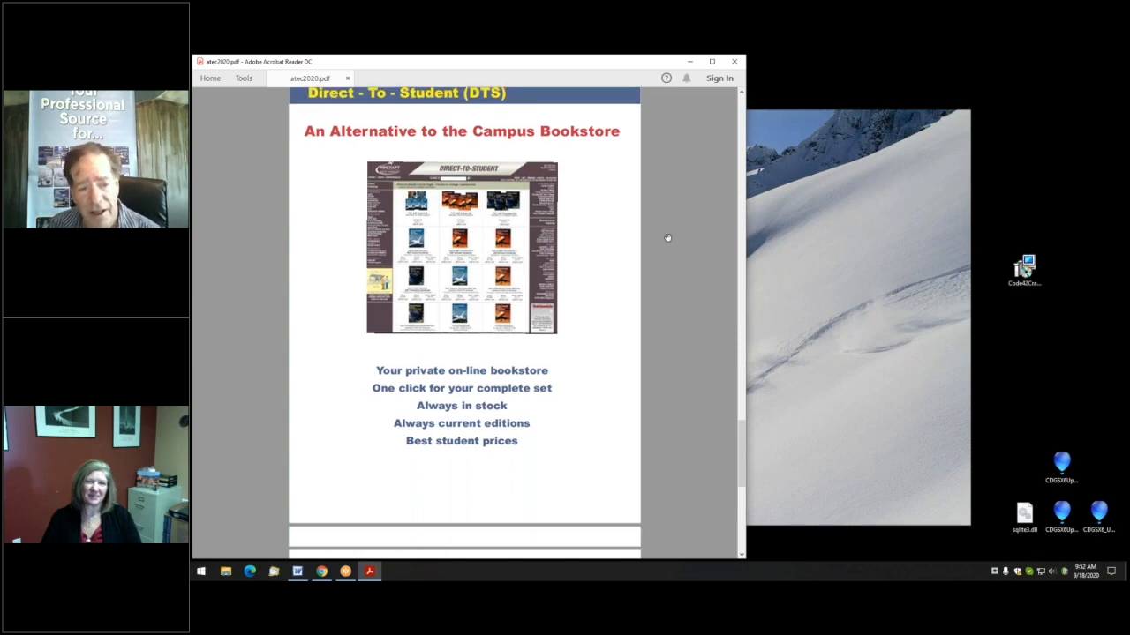
scroll("down", 3)
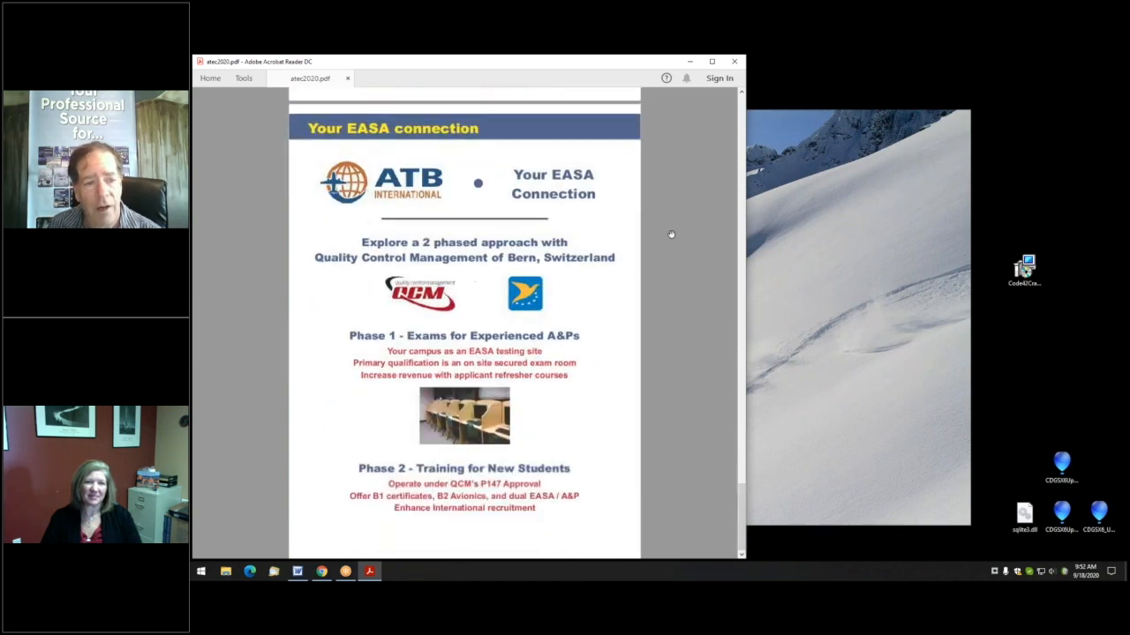